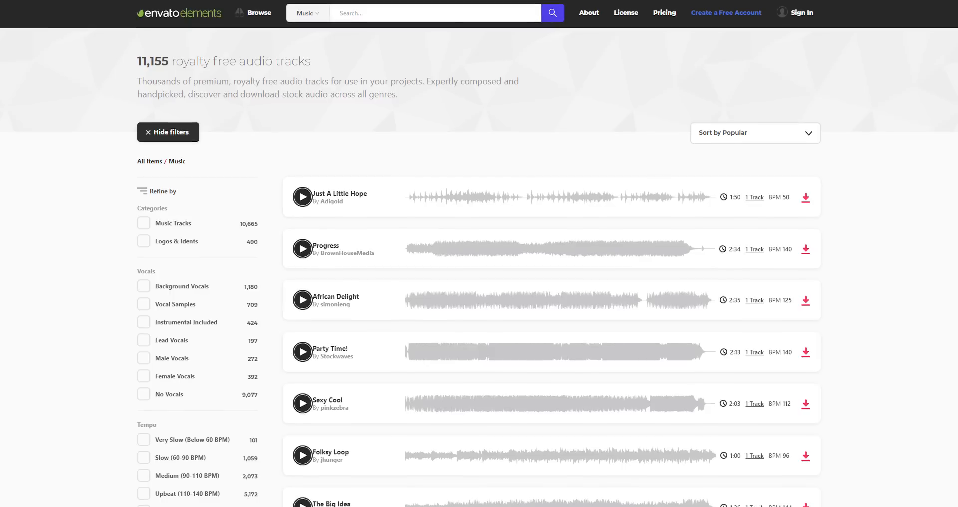
Scroll further through the Envato Elements royalty-free music track list
scroll(down, 3)
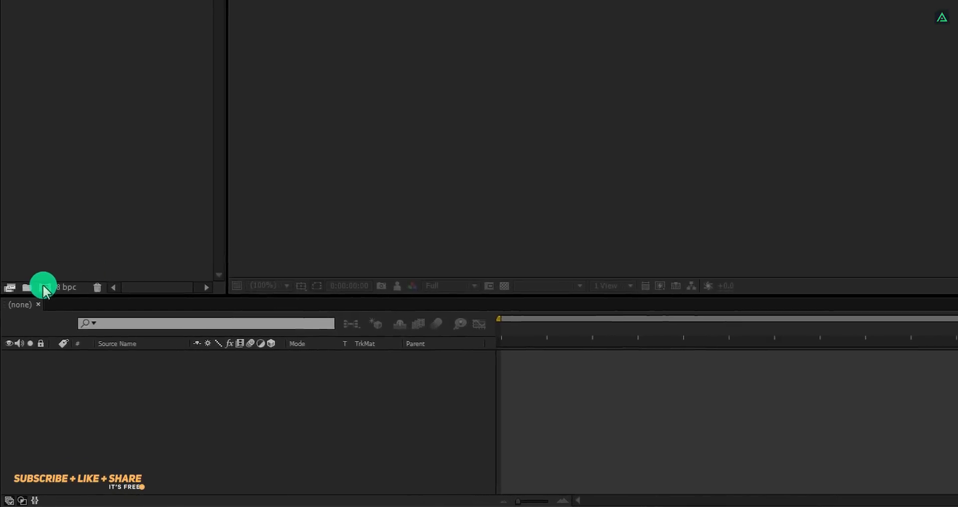
Create composition Comic_Logo_Intro (HDTV 1080 24, 10 s) and add a black Background solid
click(25, 287)
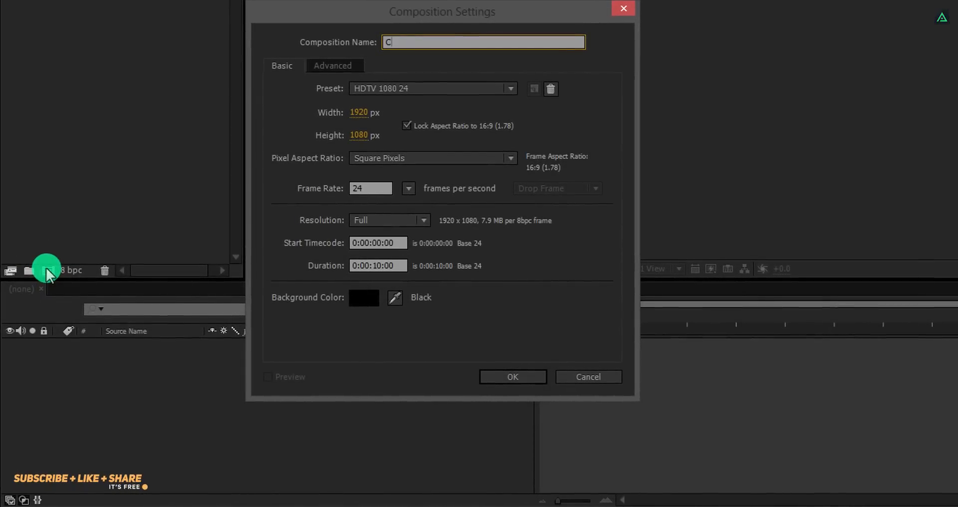
text(omic_Logo_I)
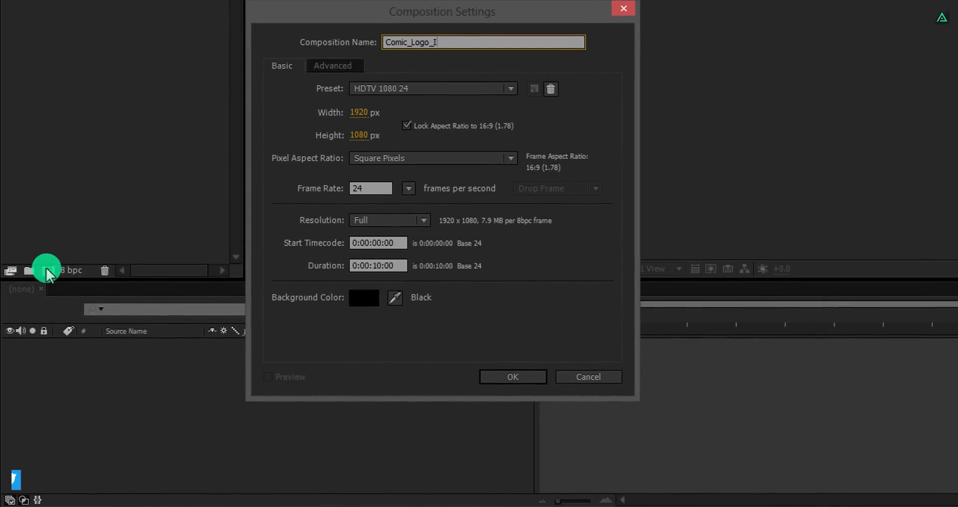
text(ntro)
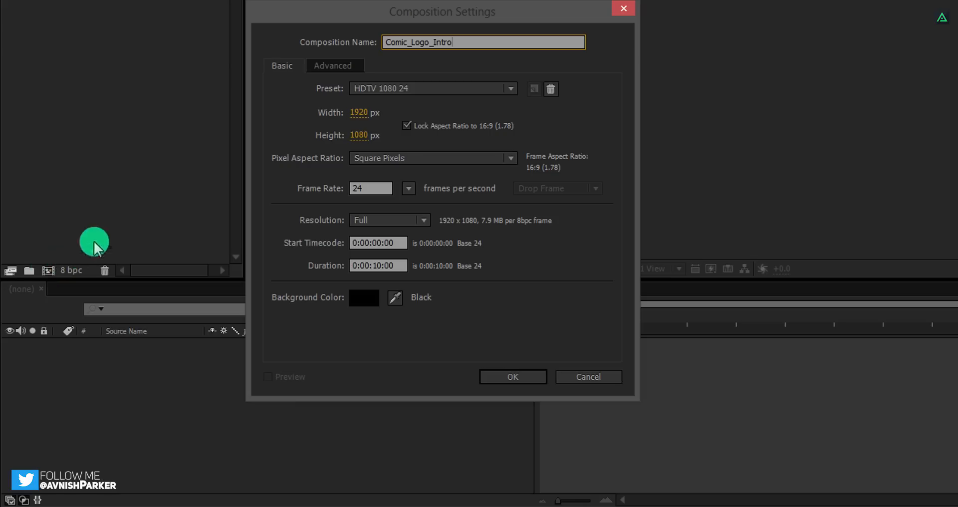
mouse_move(386, 134)
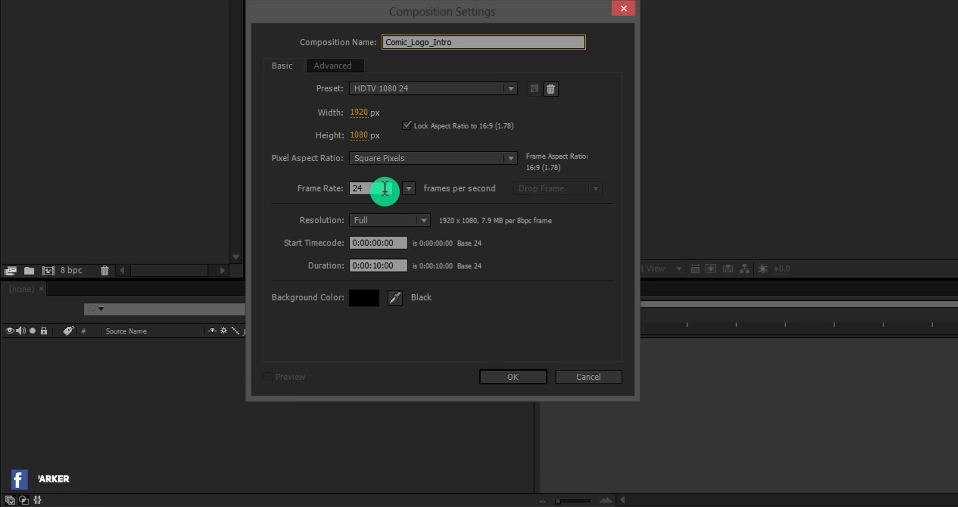
mouse_move(394, 265)
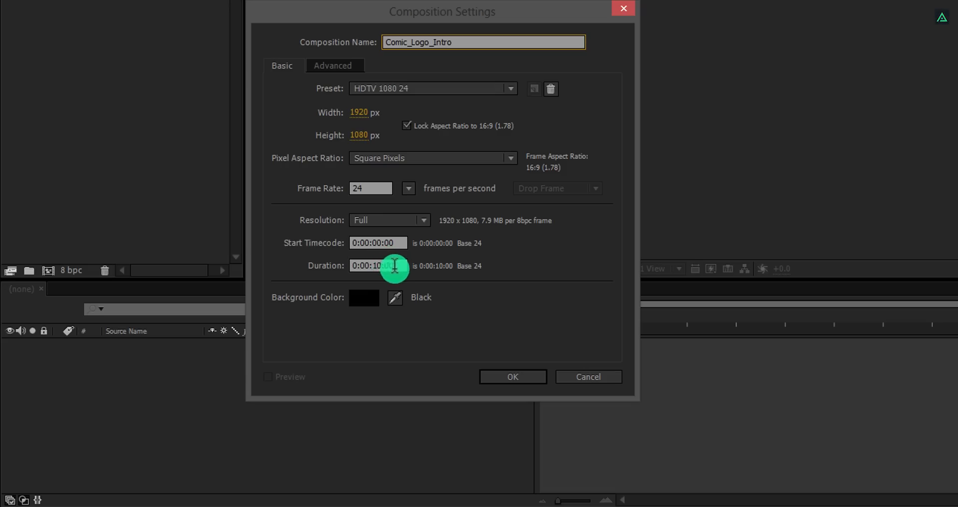
click(512, 377)
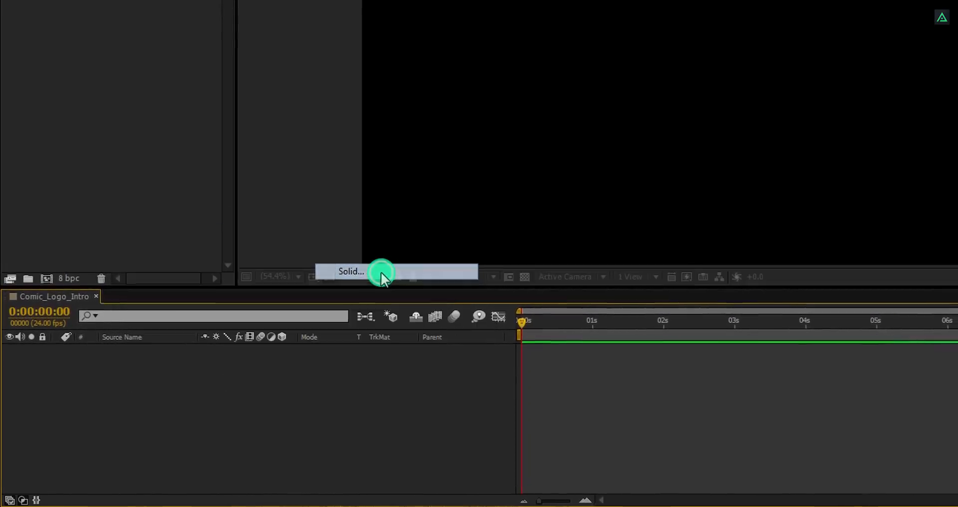
click(351, 271)
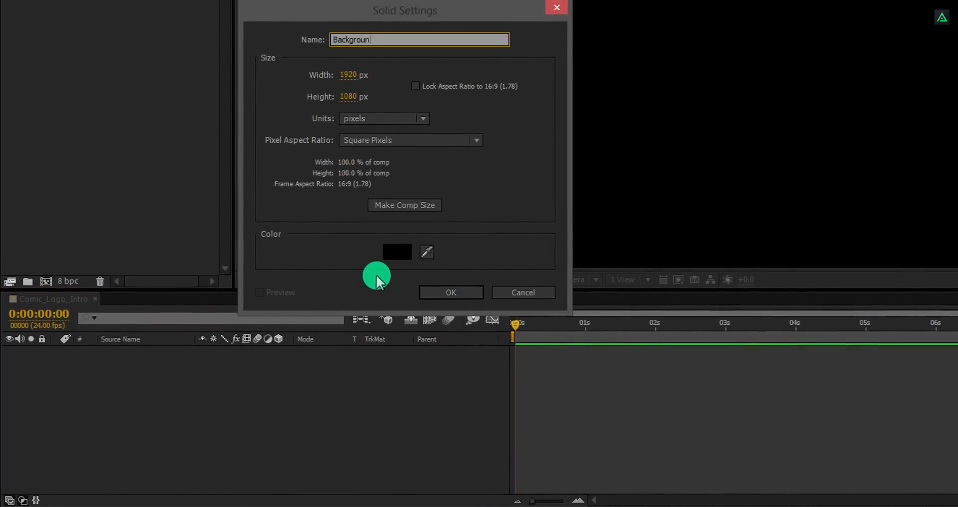
click(451, 292)
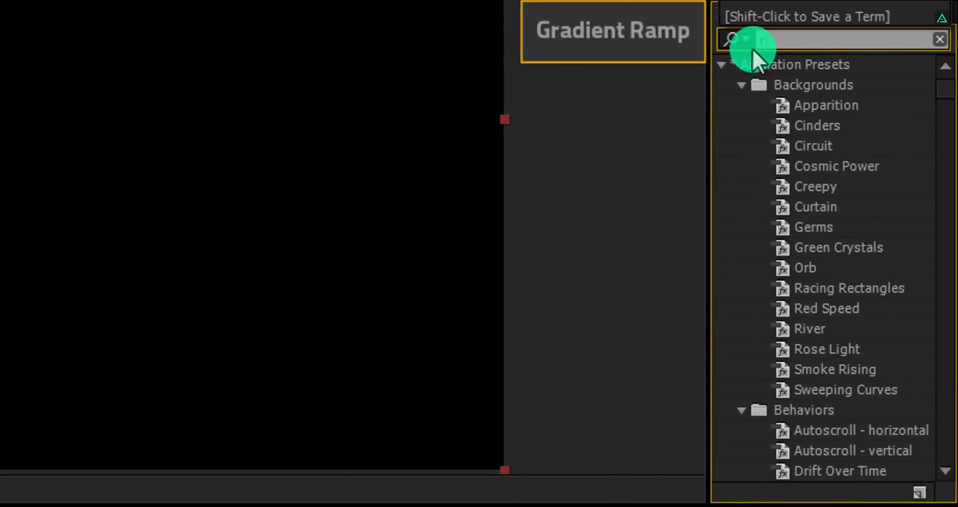
Apply the Gradient Ramp effect to the Background solid from Effects & Presets
text(ramp)
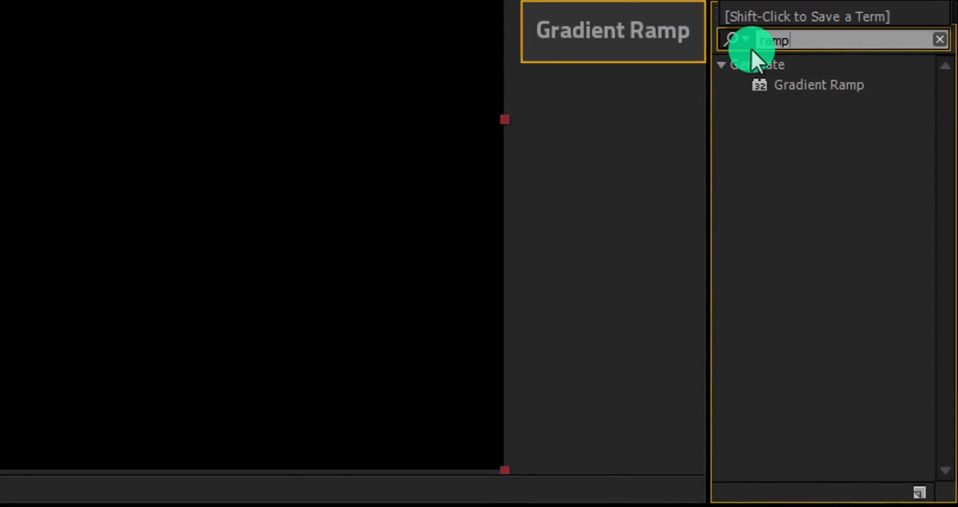
double_click(819, 85)
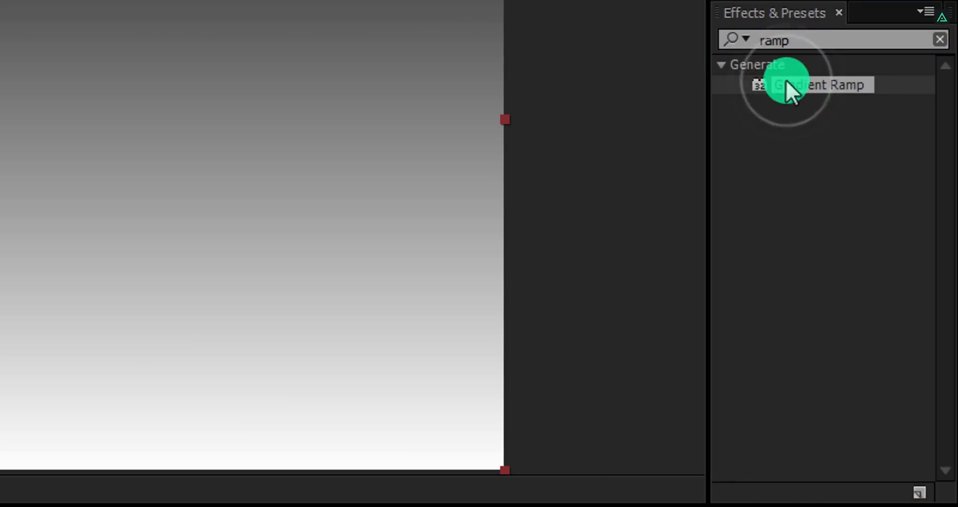
double_click(821, 85)
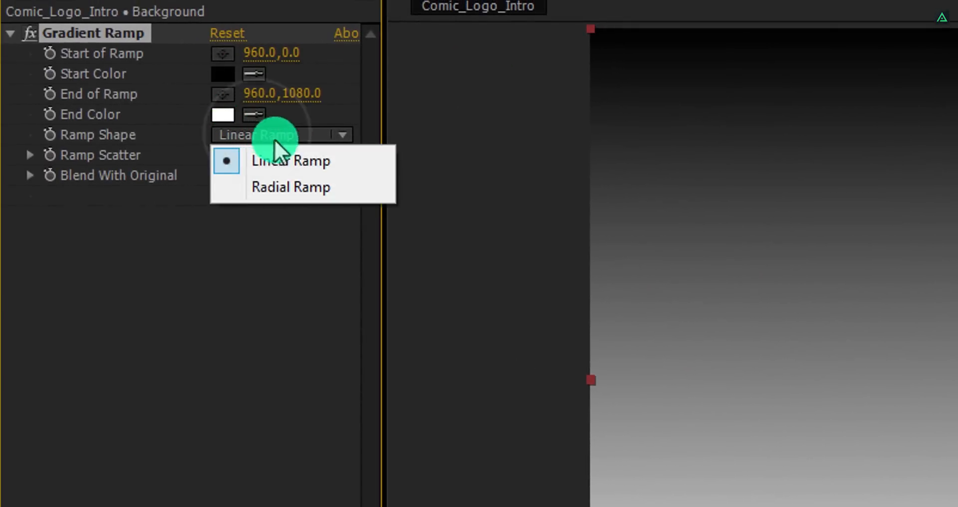
Set the ramp to Radial with a red start colour and #6E0707 end colour
click(291, 187)
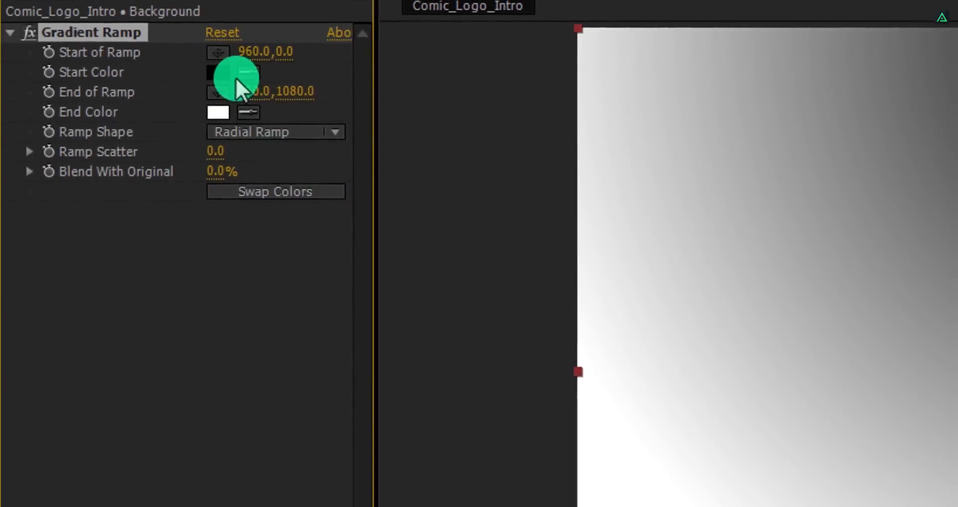
click(217, 72)
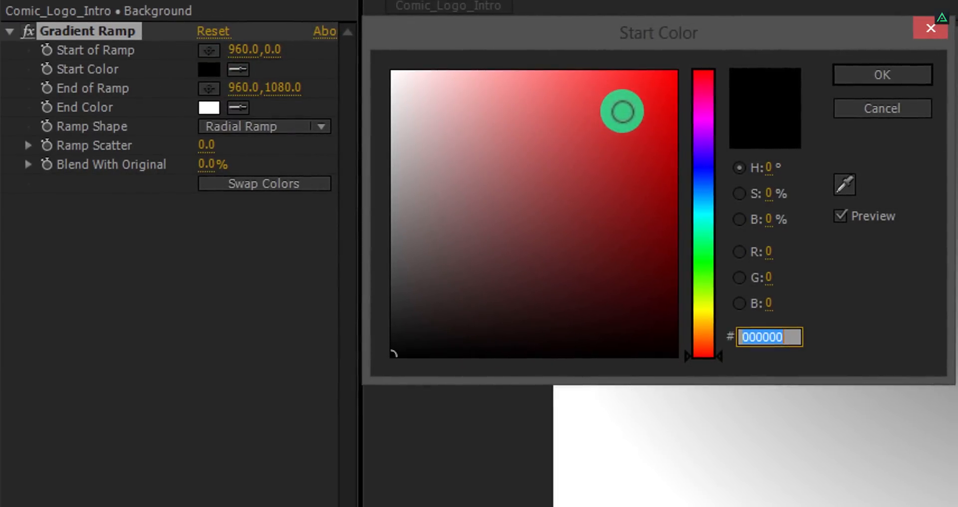
click(654, 137)
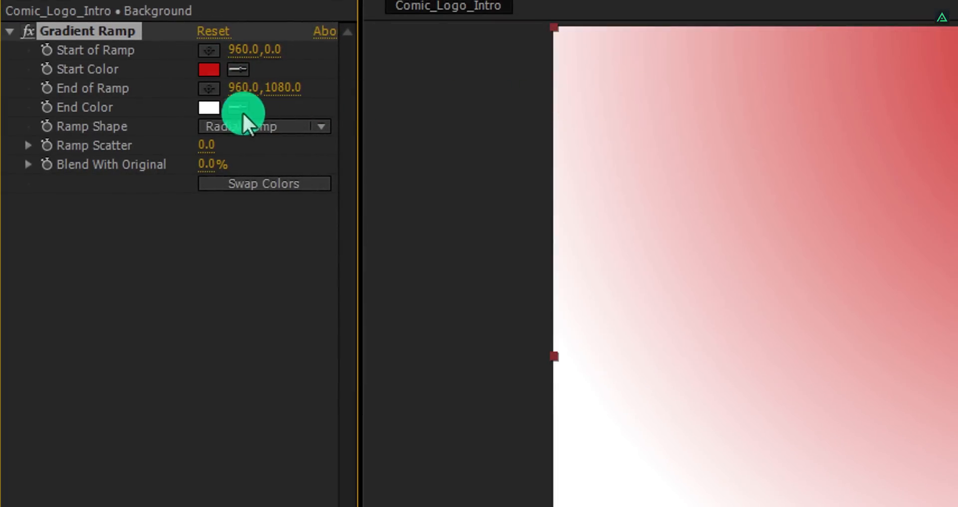
click(209, 108)
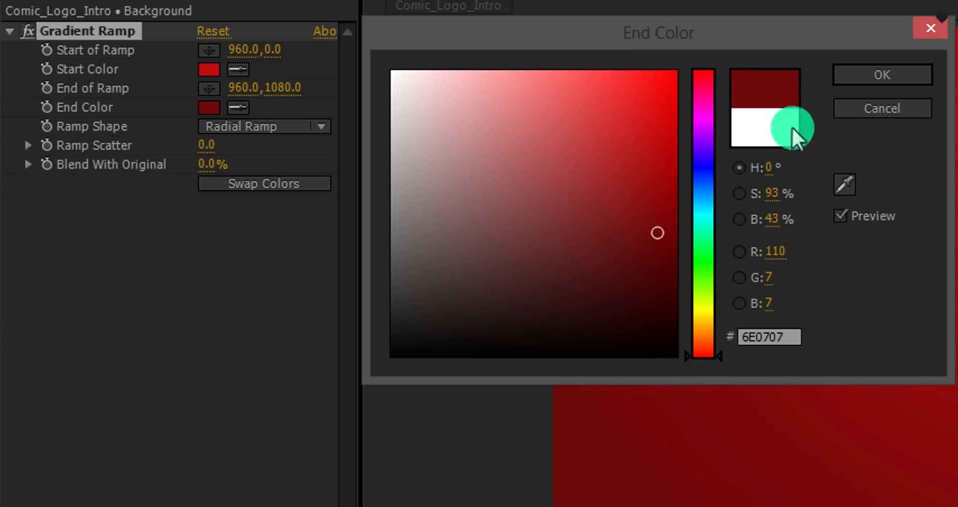
click(882, 74)
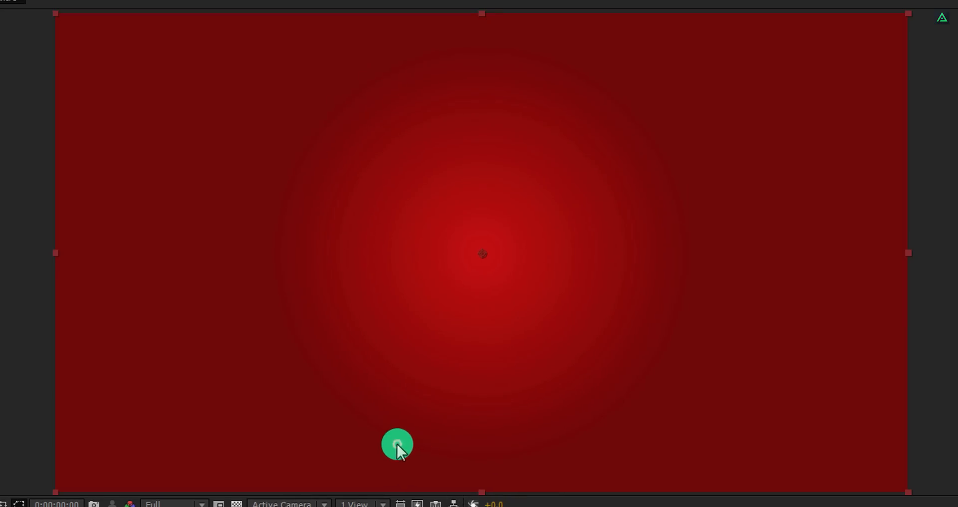
mouse_move(116, 449)
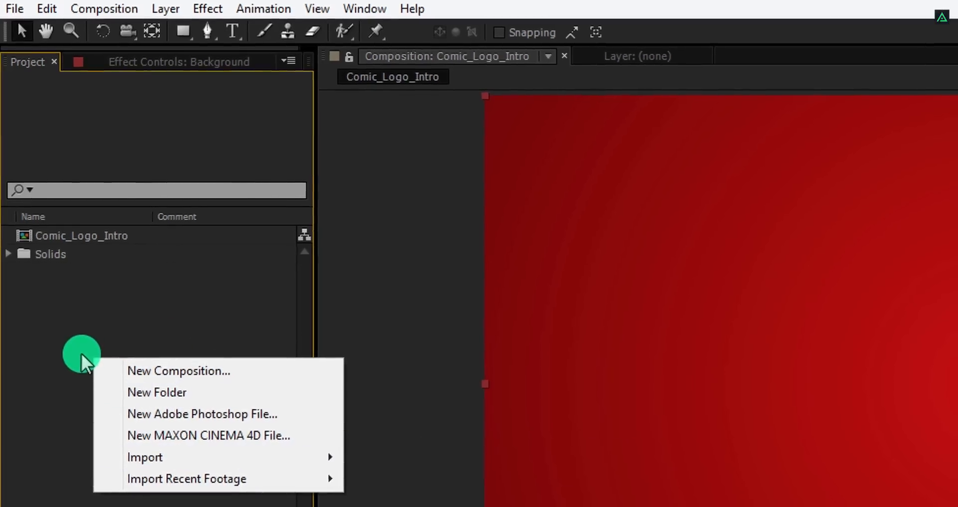
In Import File, select image 01 in the Comic Book folder and tick PNG Sequence
click(144, 457)
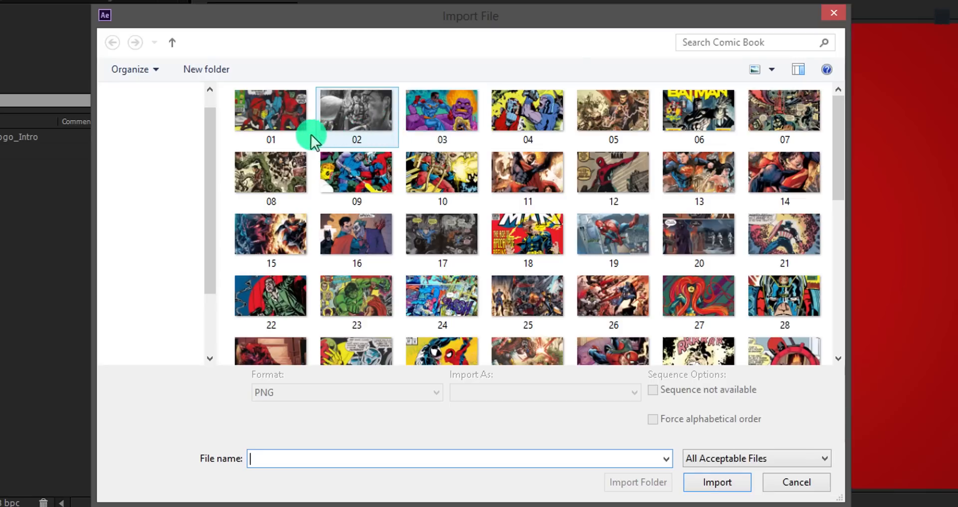
click(271, 109)
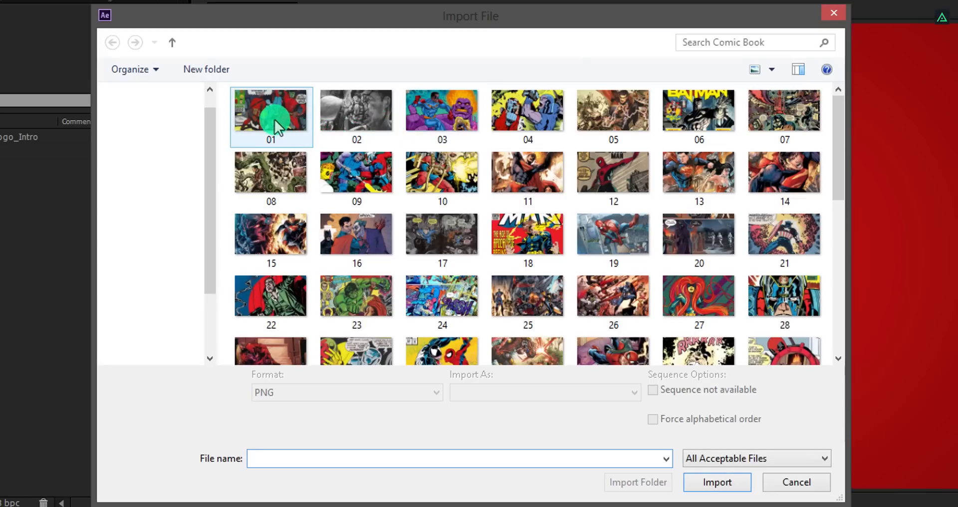
click(459, 459)
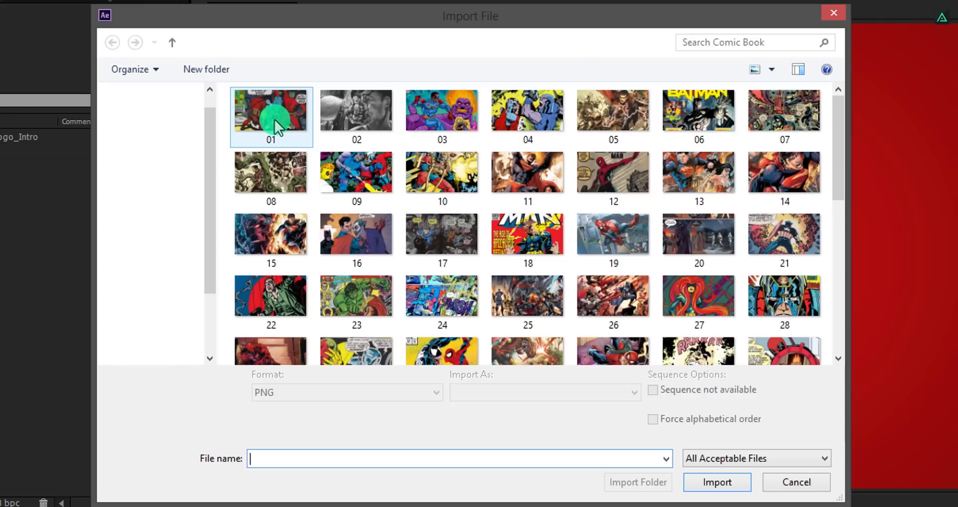
click(271, 117)
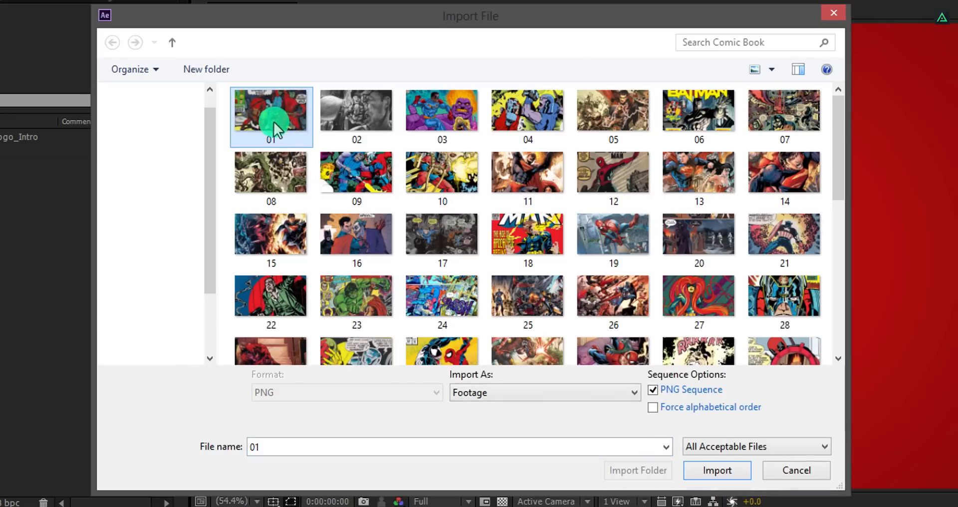
click(528, 116)
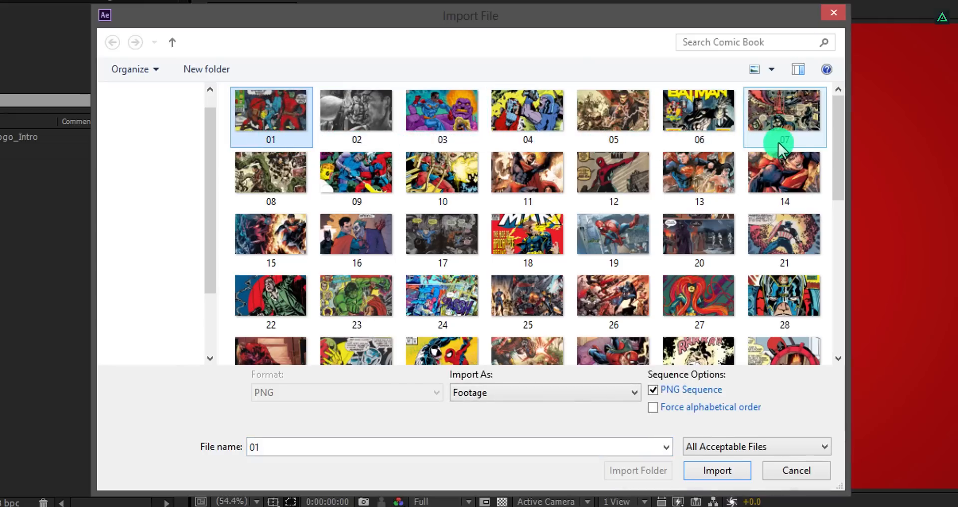
mouse_move(784, 144)
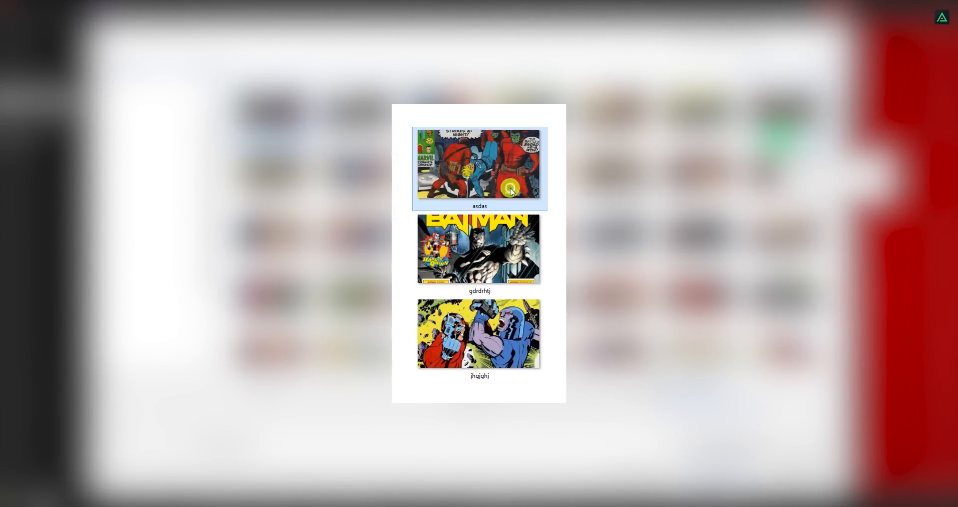
Rename the comic images to 01, 02 and open the Comic Book image folder
double_click(480, 206)
text(01)
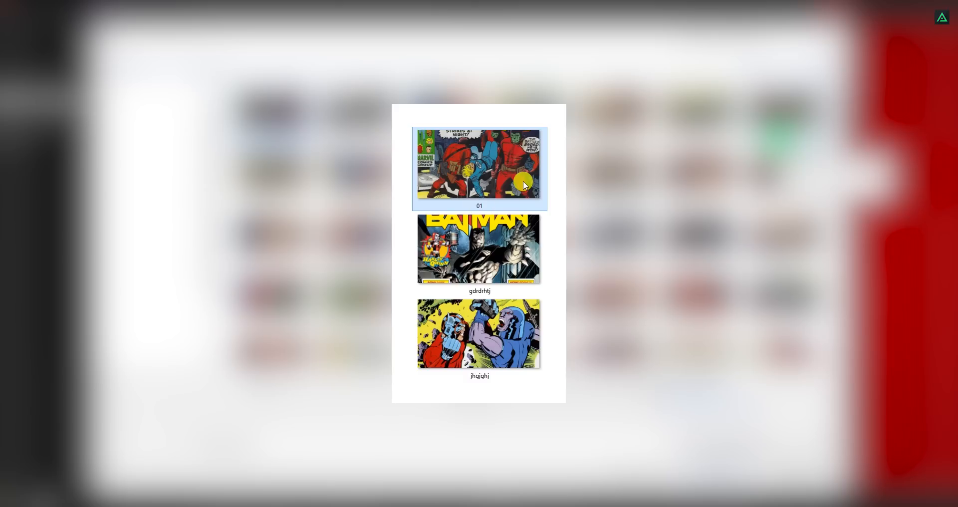
double_click(479, 291)
text(02)
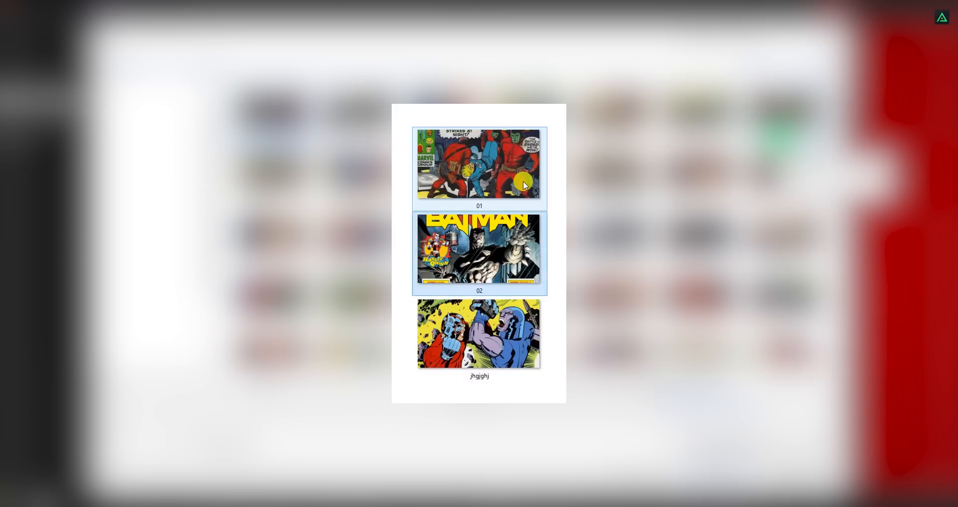
double_click(479, 376)
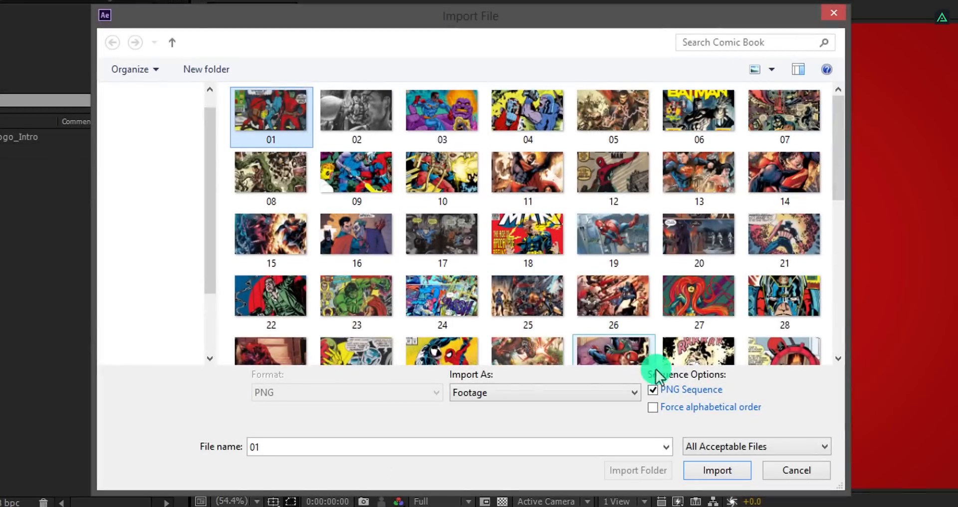
Import the comic images as the PNG sequence [01-74].png
click(653, 389)
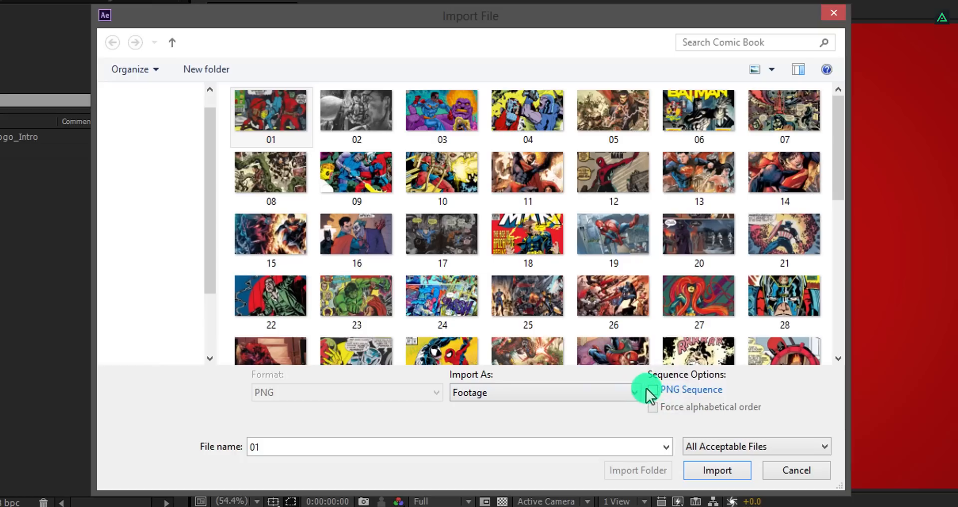
click(652, 390)
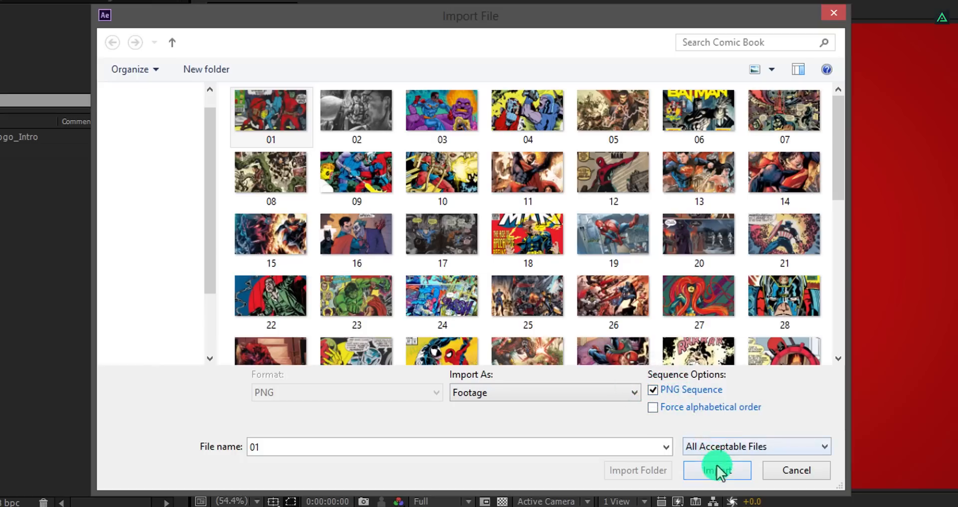
click(717, 471)
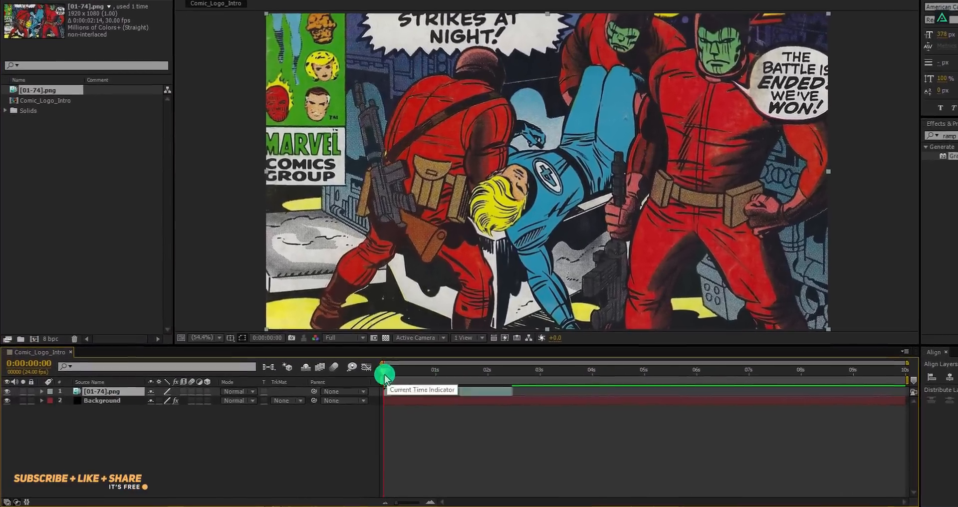
drag(384, 373, 526, 370)
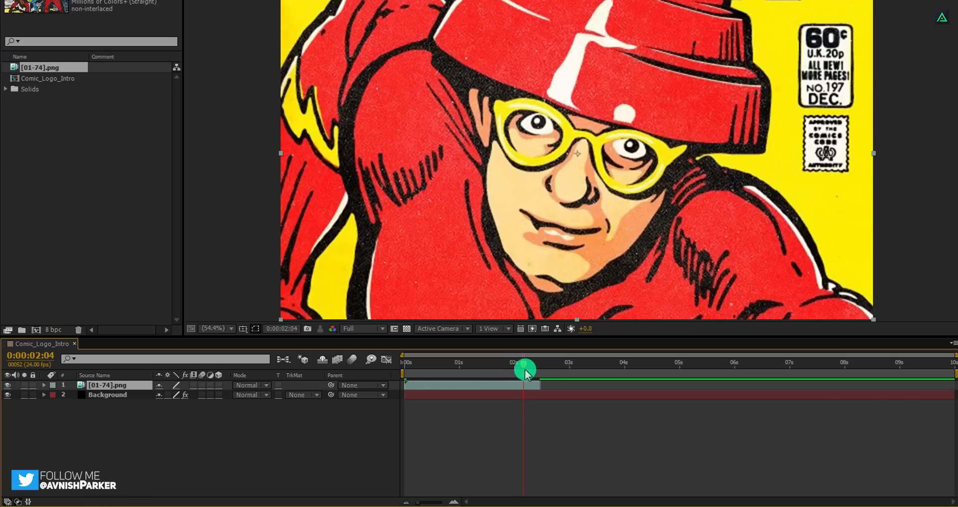
drag(523, 371, 547, 370)
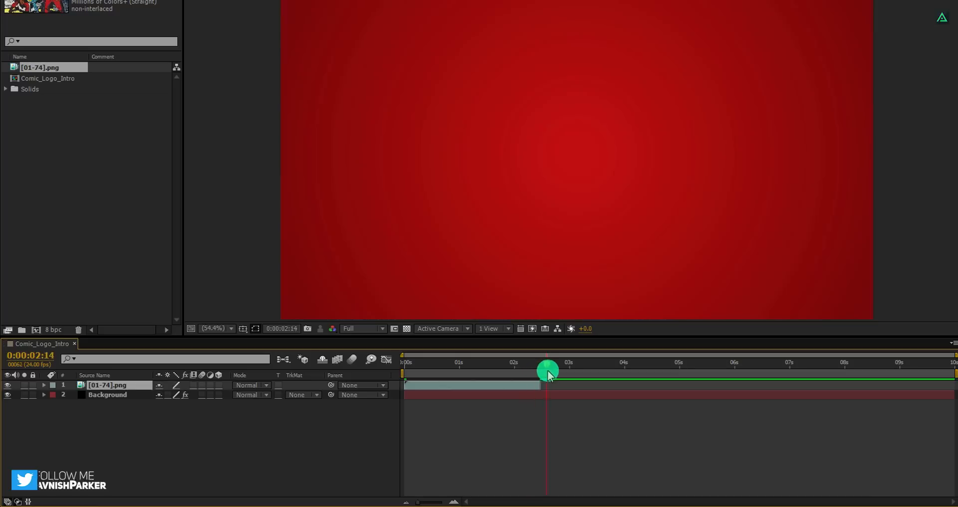
drag(547, 371, 528, 372)
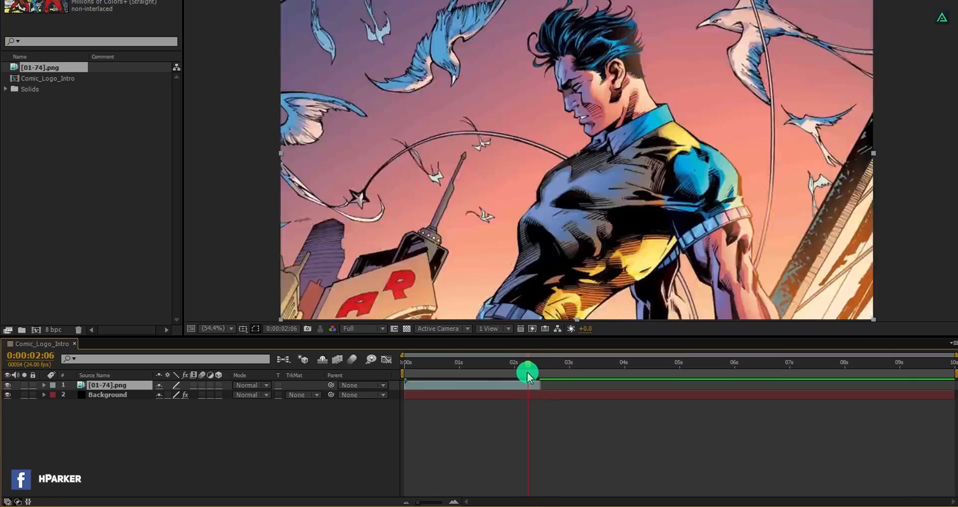
drag(527, 373, 518, 373)
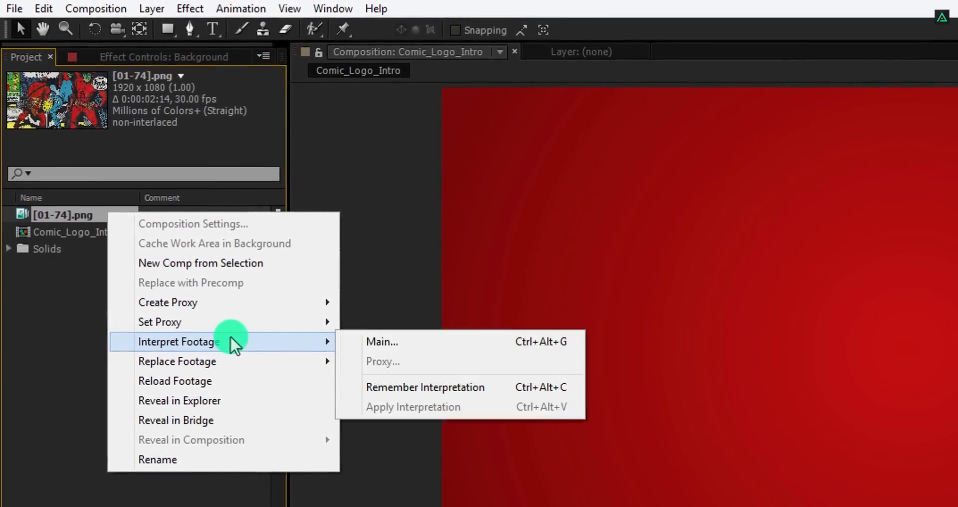
mouse_move(428, 341)
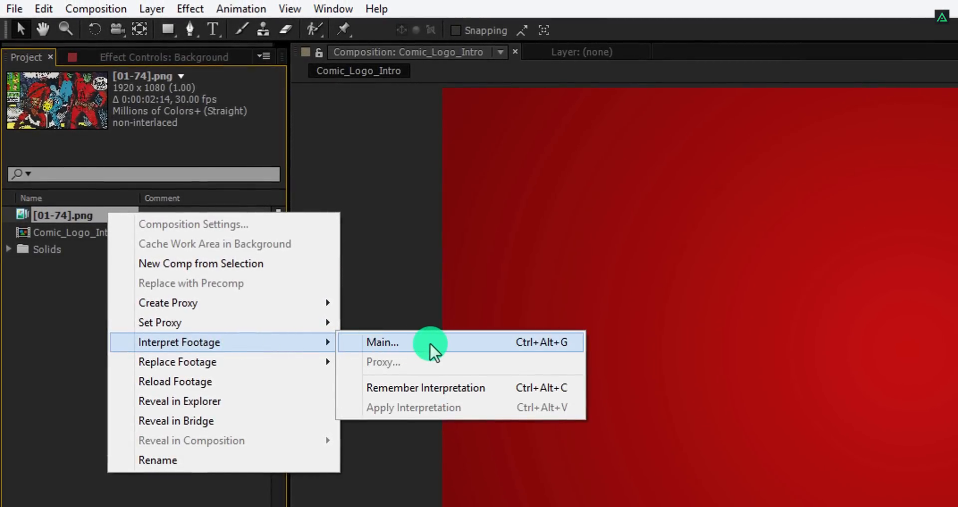
In Interpret Footage for [01-74].png, assume 12 fps and loop 5 times
click(382, 342)
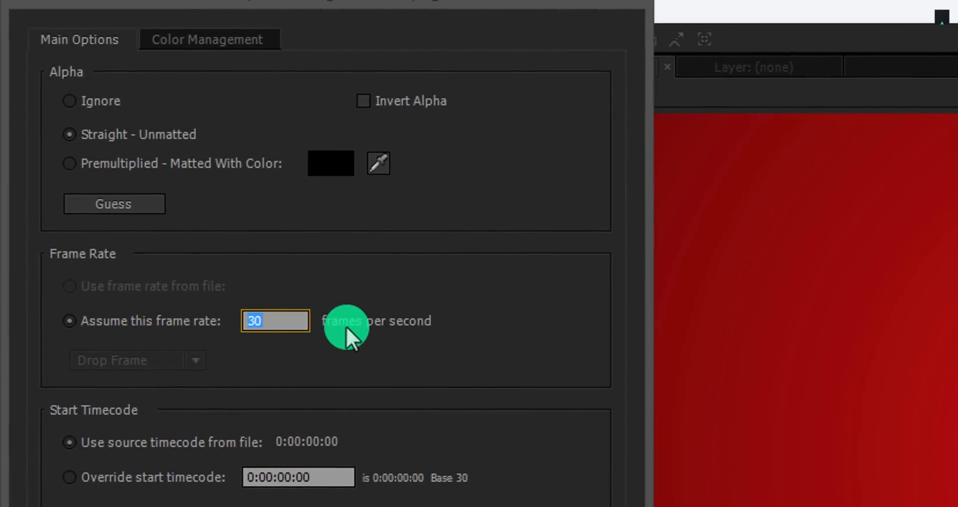
text(12)
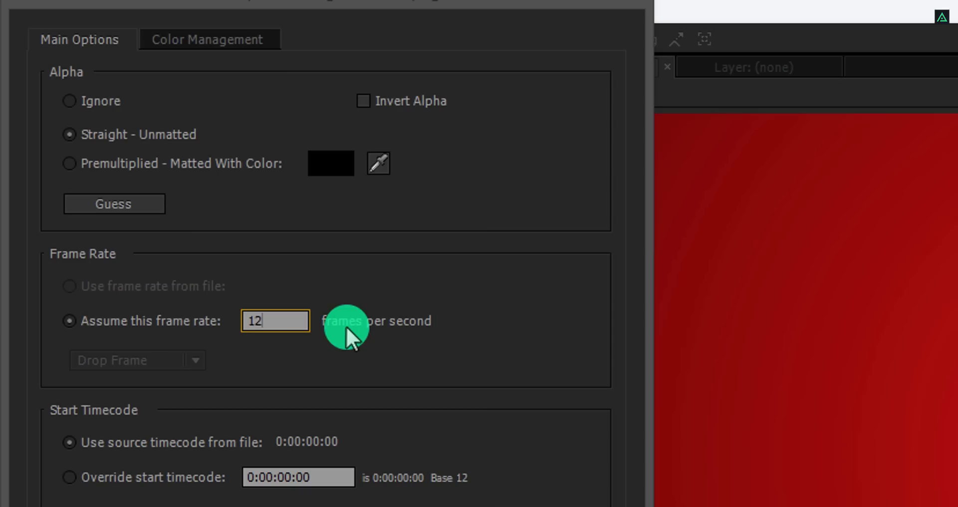
scroll(down, 3)
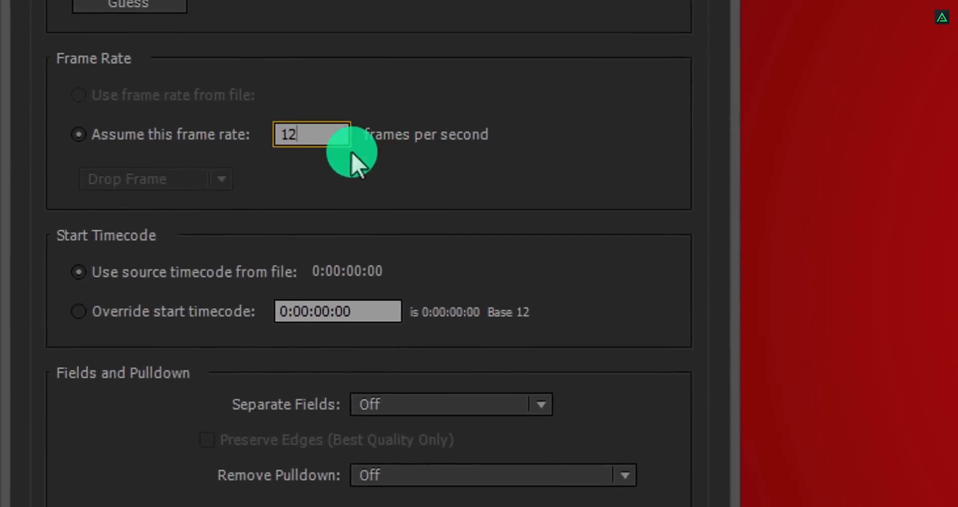
scroll(down, 3)
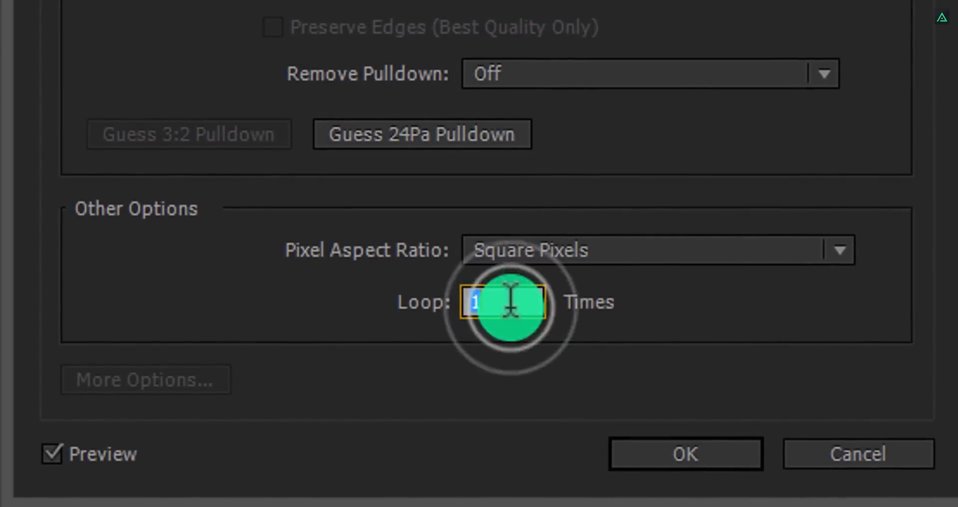
text(5)
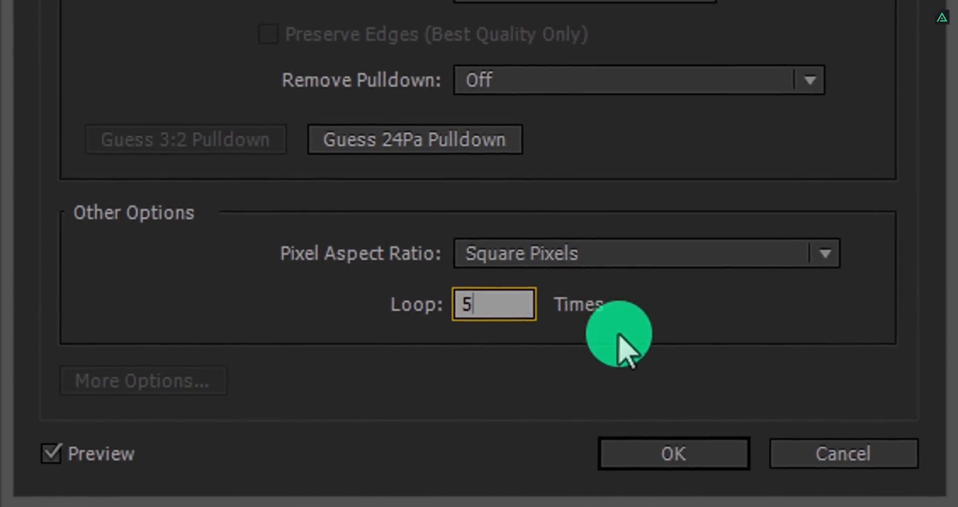
Apply the 12 fps, 5-loop interpretation, preview the sequence, and restore the Modes column
click(672, 453)
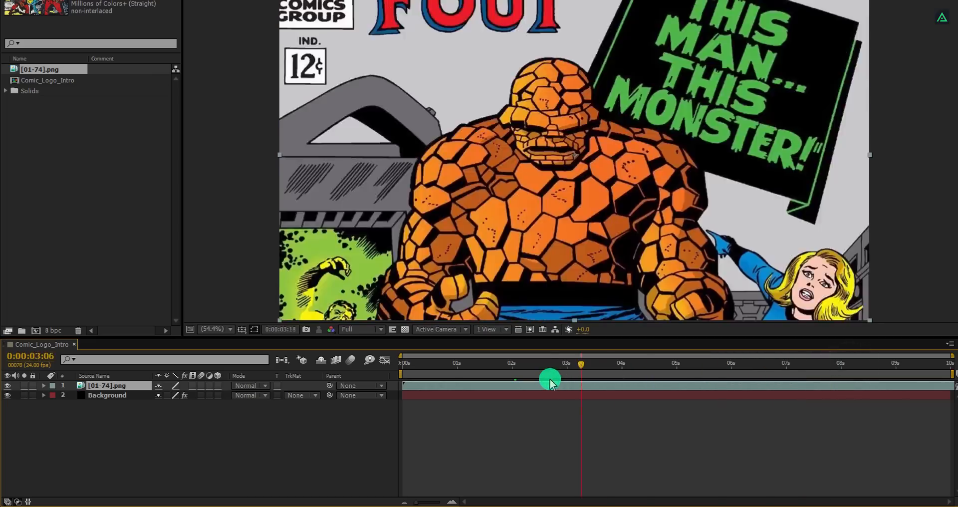
drag(549, 381, 412, 382)
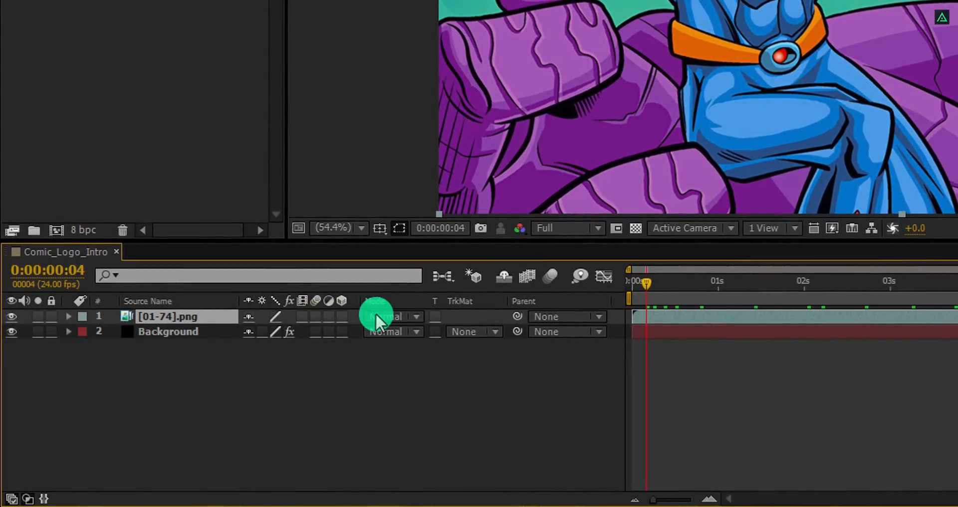
mouse_move(401, 305)
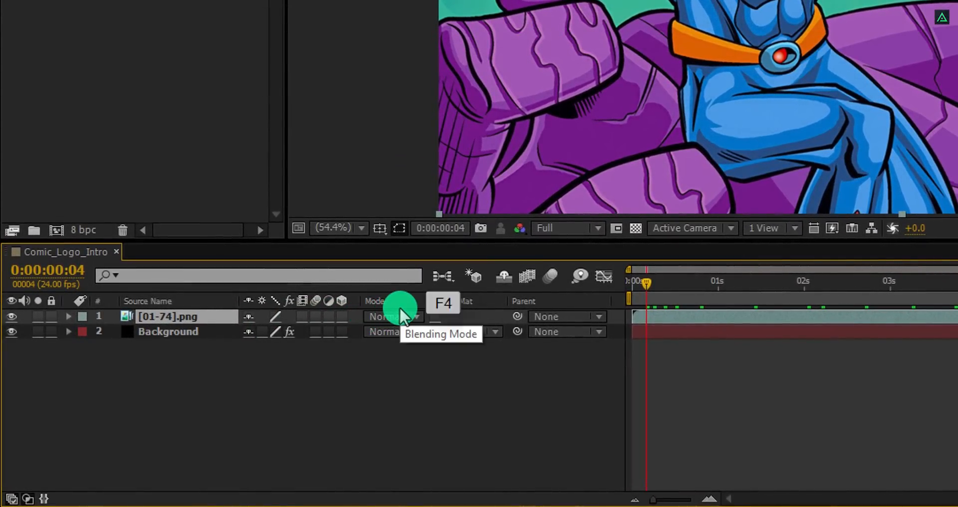
key(f4)
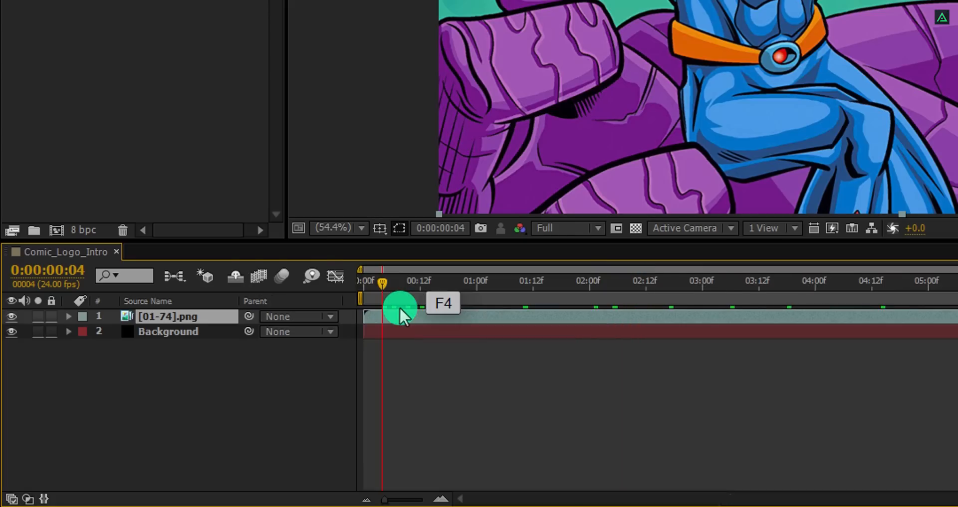
key(f4)
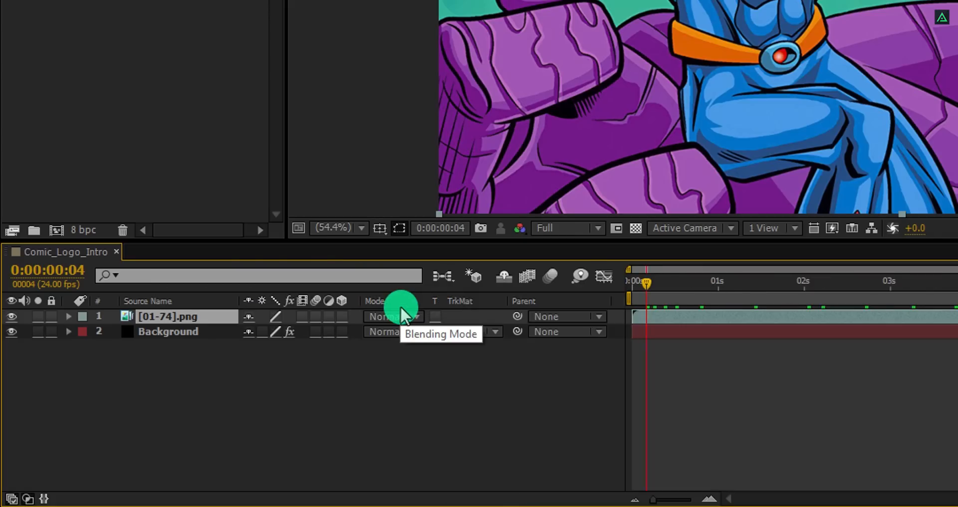
mouse_move(400, 303)
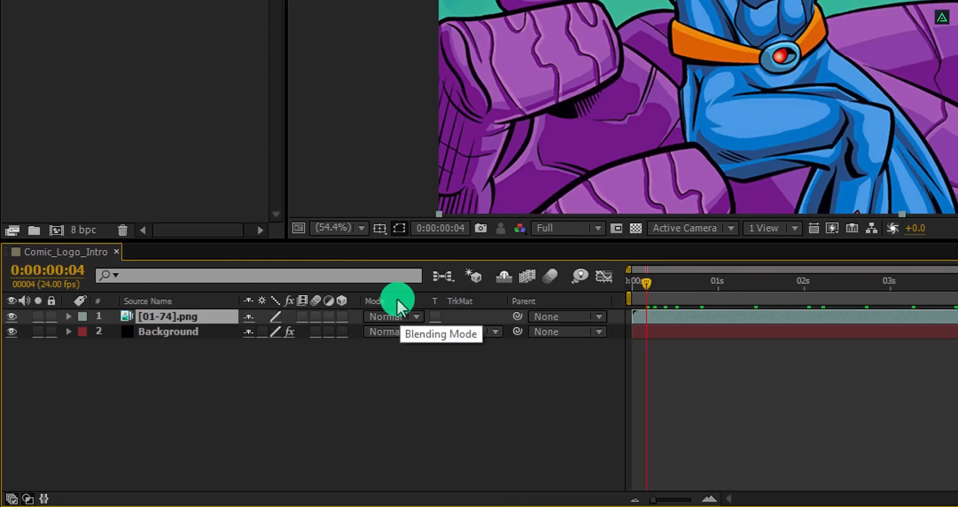
right_click(396, 300)
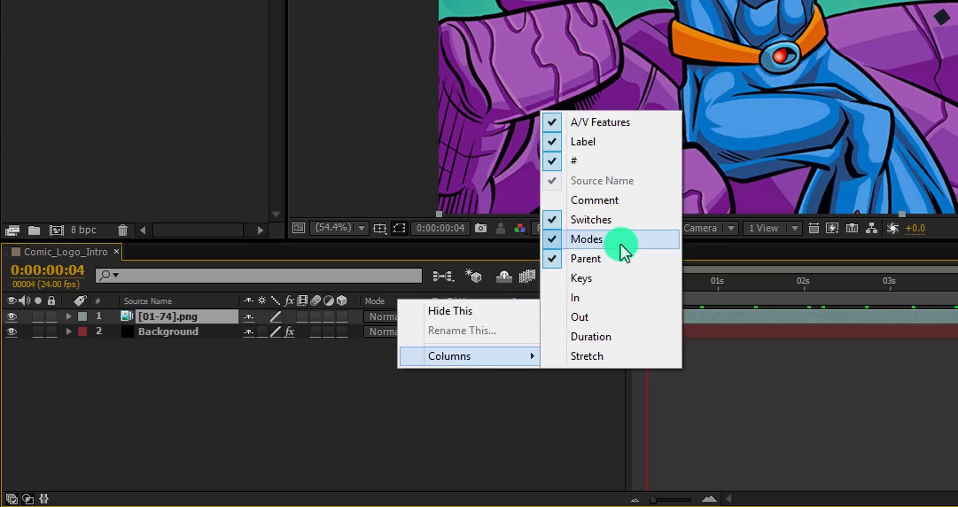
mouse_move(624, 219)
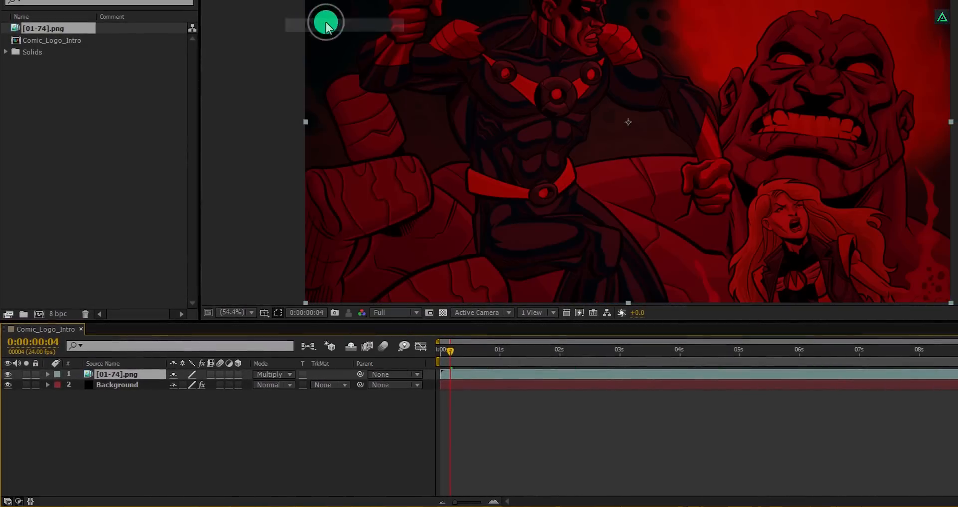
mouse_move(434, 199)
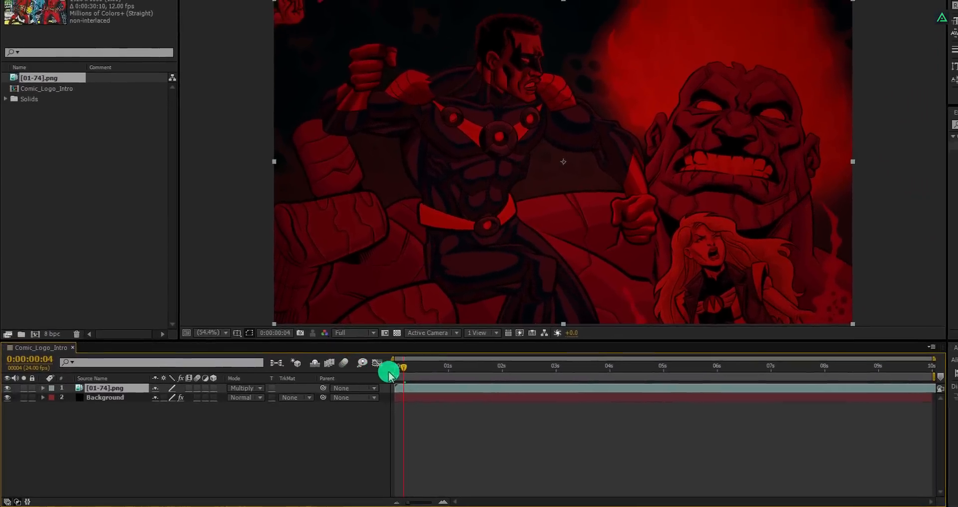
Keyframe the comic layer's Opacity at 100% at 4 s and 0% at 7 s, then preview
drag(390, 371, 600, 383)
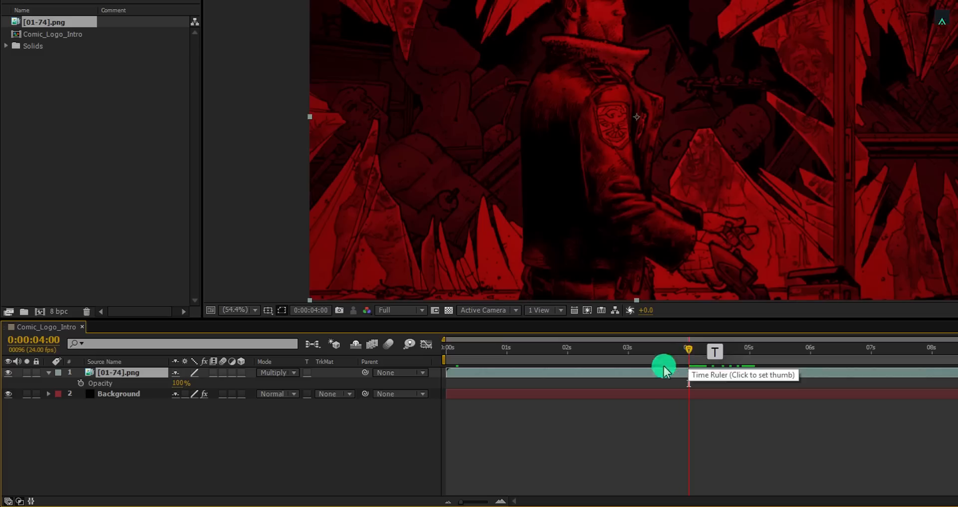
click(80, 383)
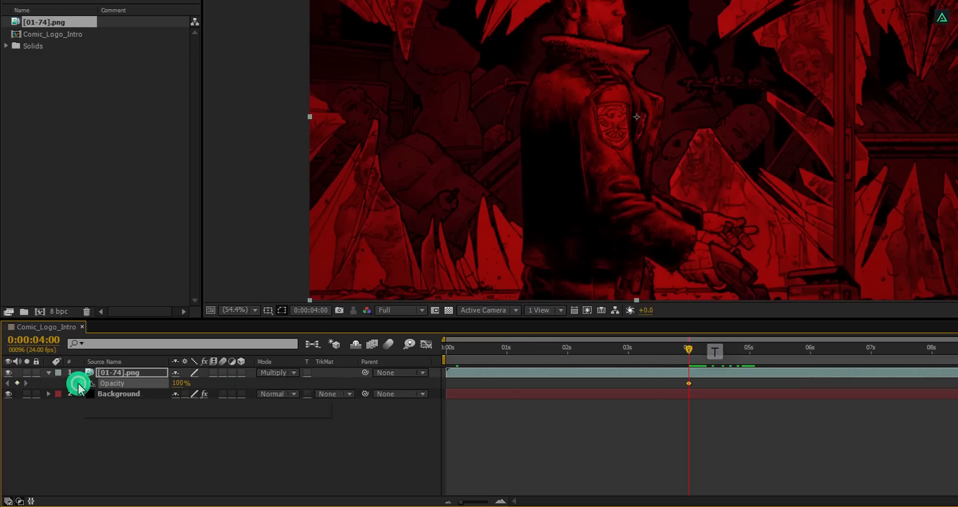
mouse_move(816, 358)
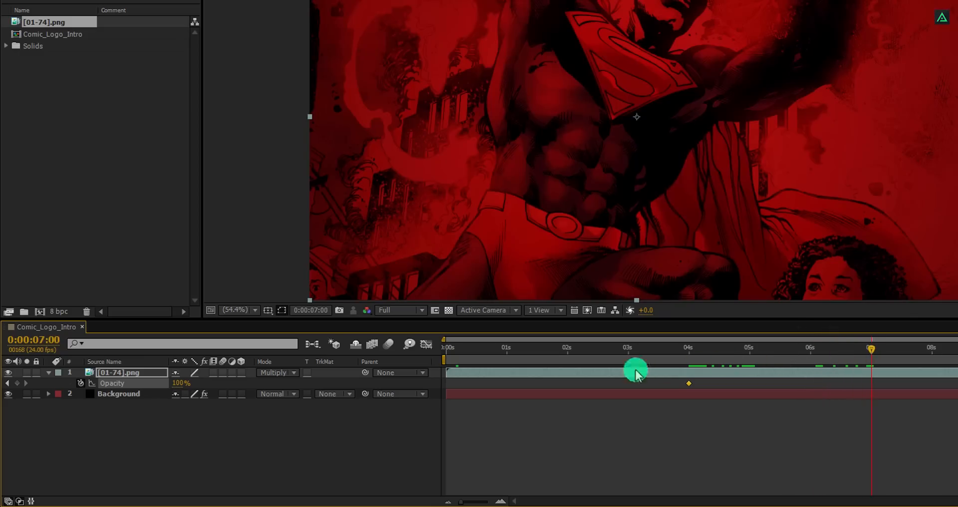
double_click(180, 384)
text(0)
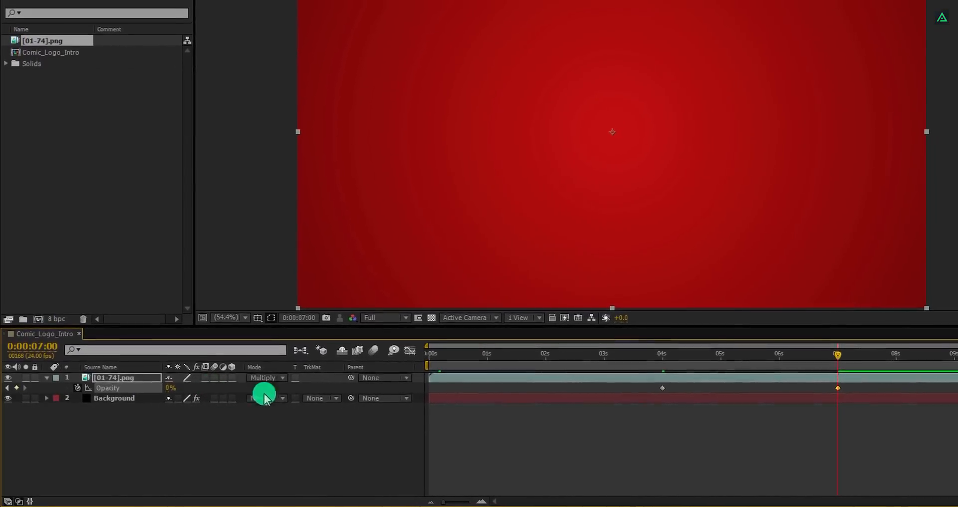
drag(838, 354, 641, 371)
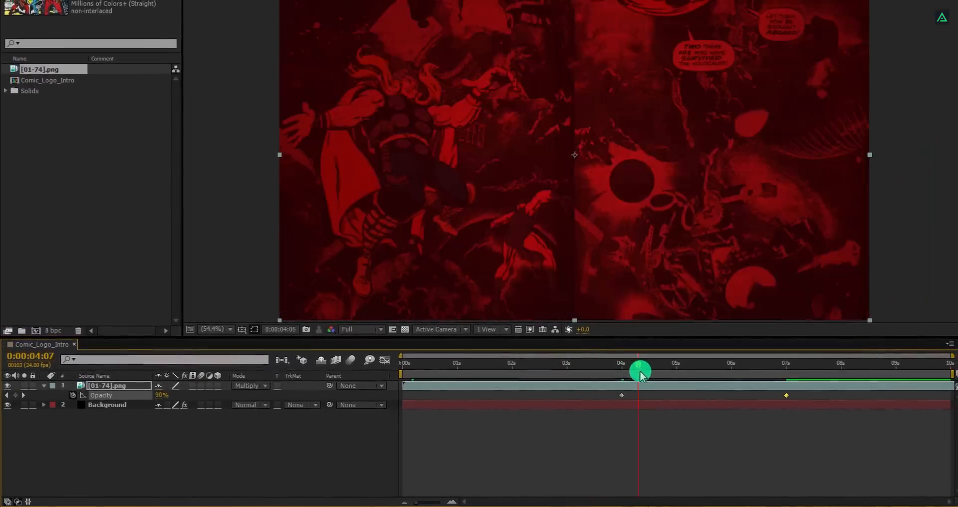
drag(640, 372, 738, 374)
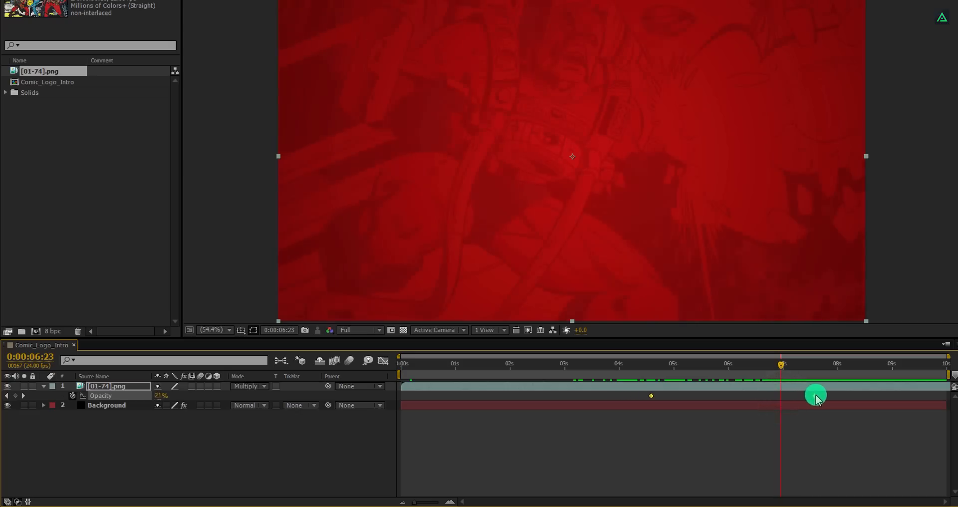
drag(816, 395, 834, 391)
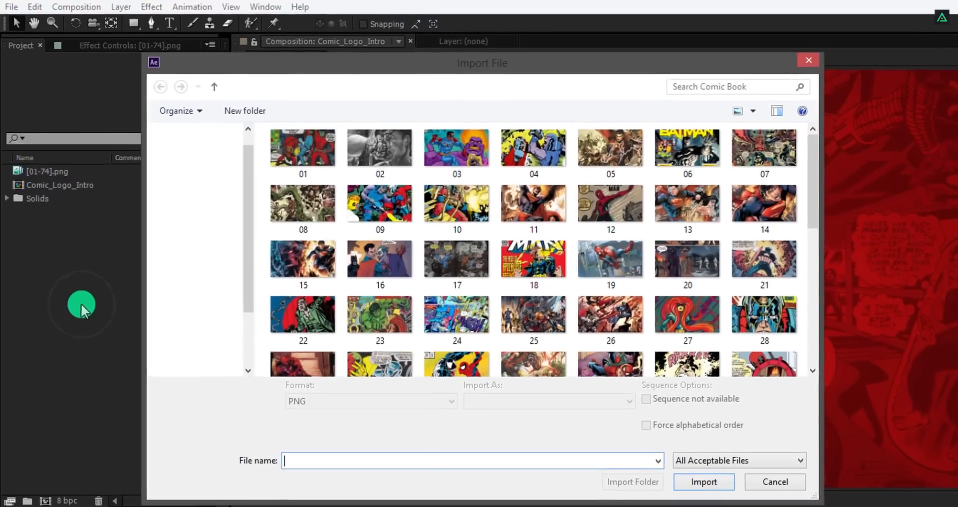
Import Influx Logo and Texture together from the Data folder
click(214, 86)
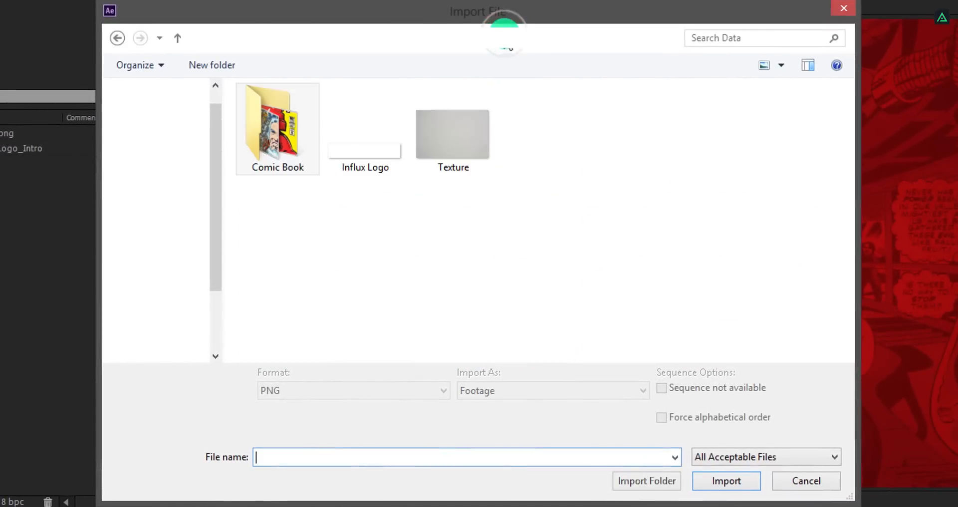
click(452, 128)
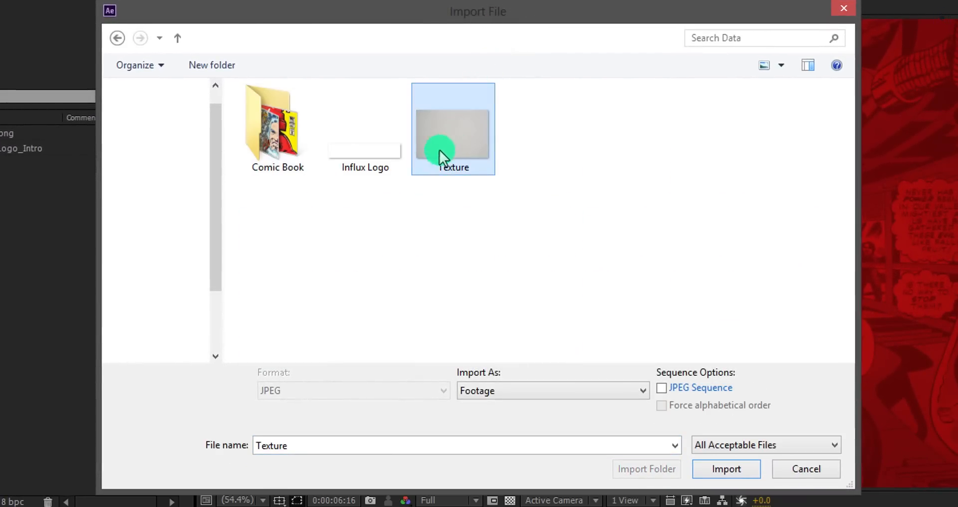
click(365, 129)
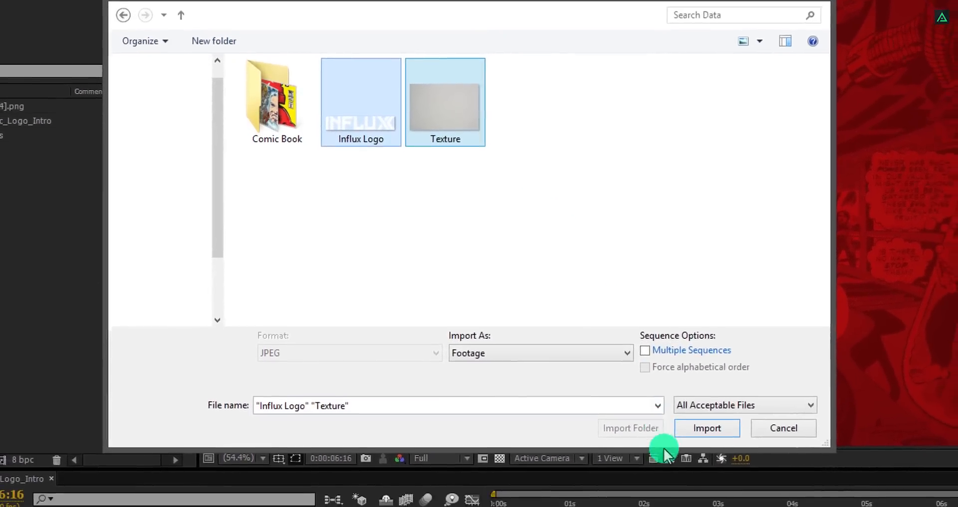
click(706, 428)
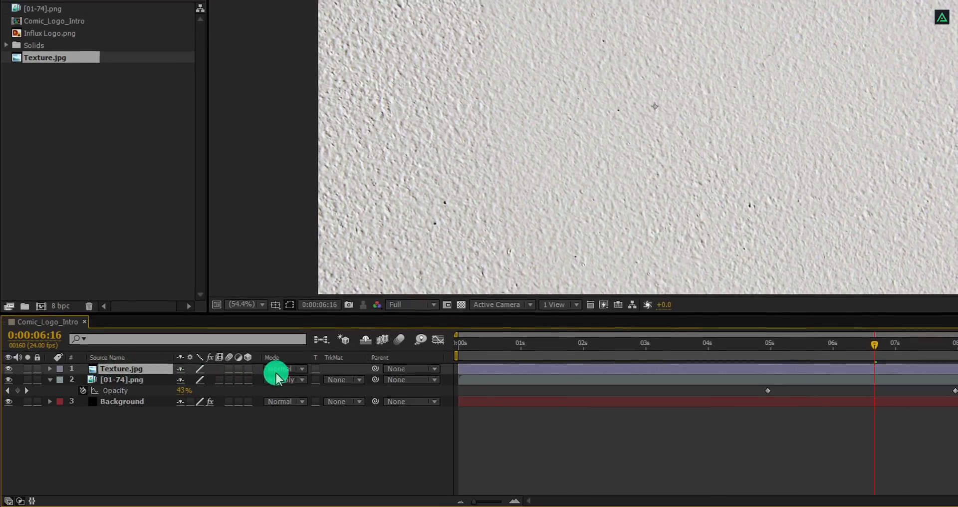
Blend the Texture.jpg layer over the comic sequence using Multiply mode
click(284, 379)
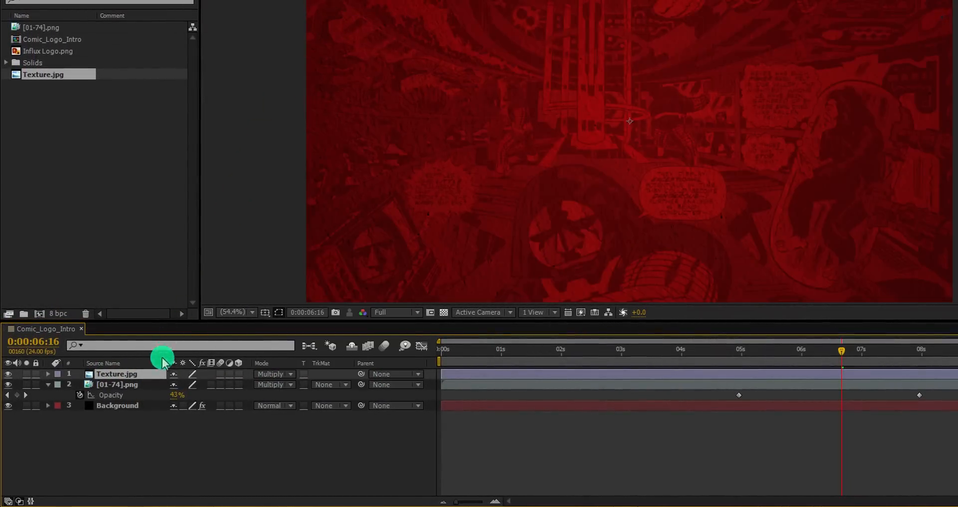
right_click(117, 374)
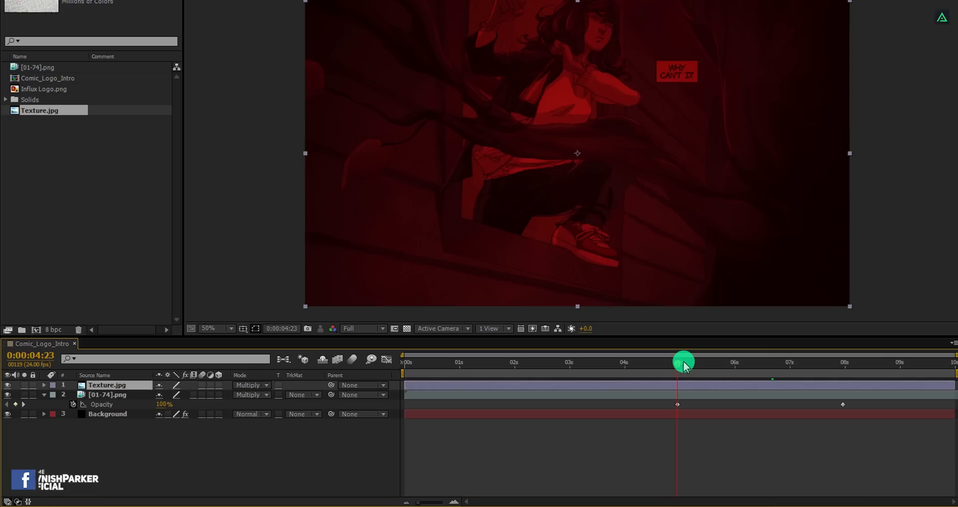
mouse_move(611, 365)
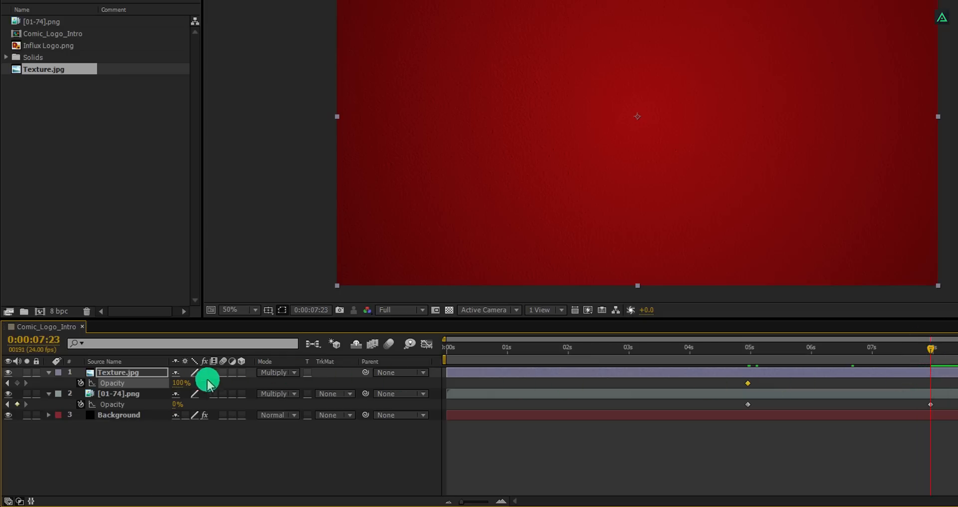
Keyframe Texture.jpg opacity from 100% to 0% between 5 and 8 seconds
click(181, 384)
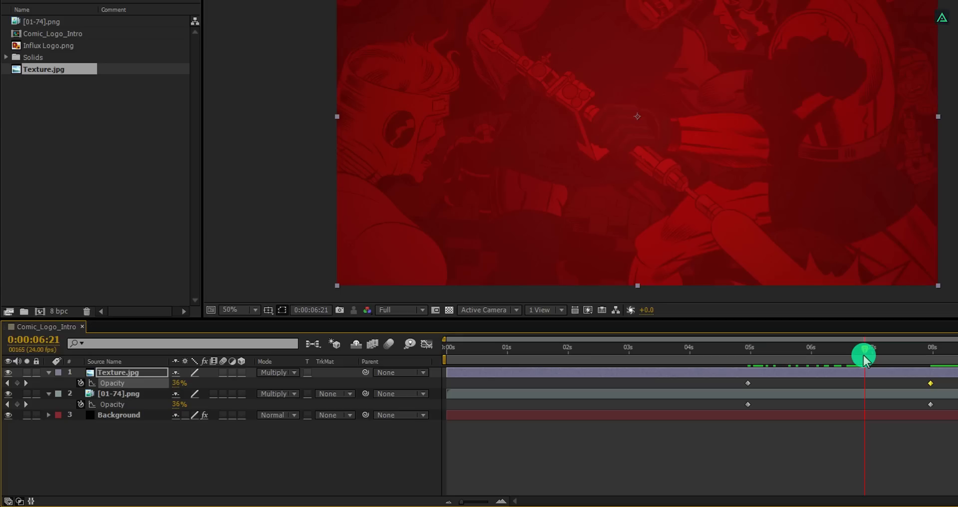
mouse_move(834, 355)
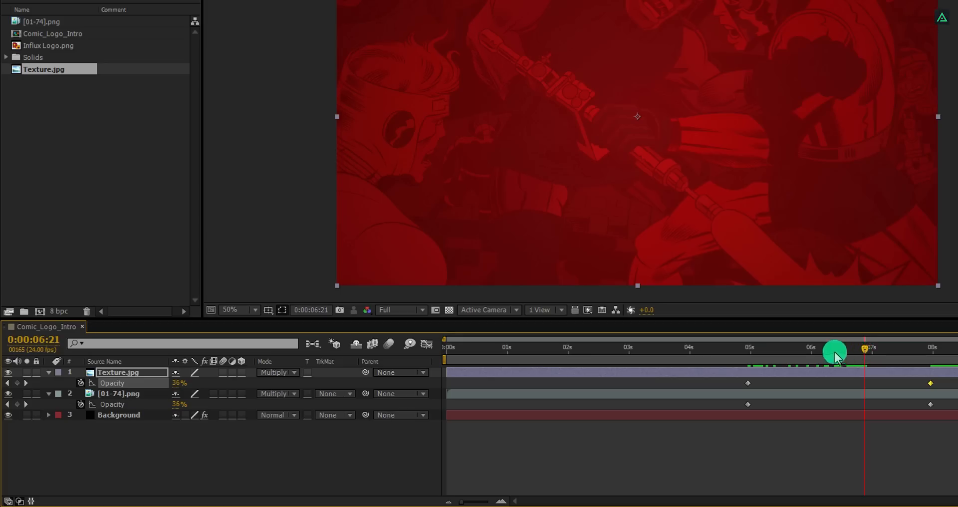
mouse_move(37, 49)
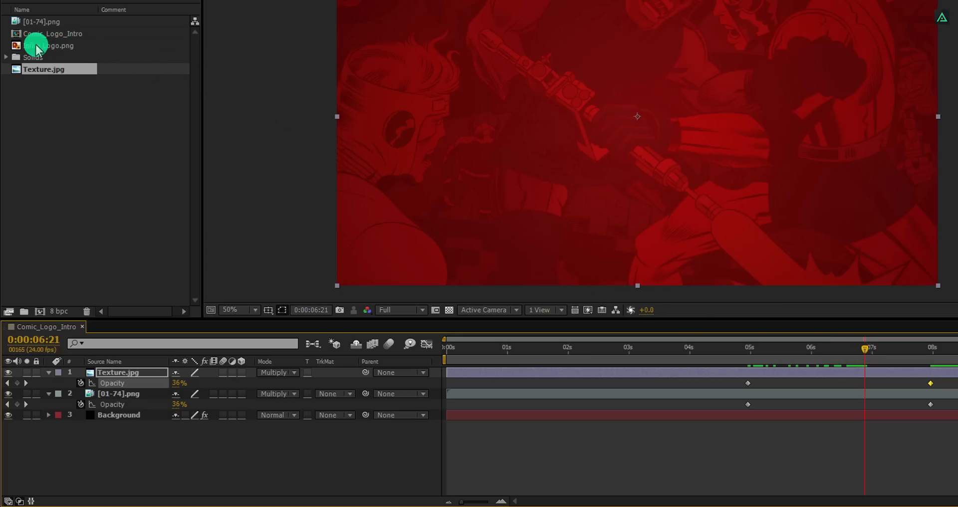
Add Influx Logo.png from the Project panel as the top timeline layer
click(52, 45)
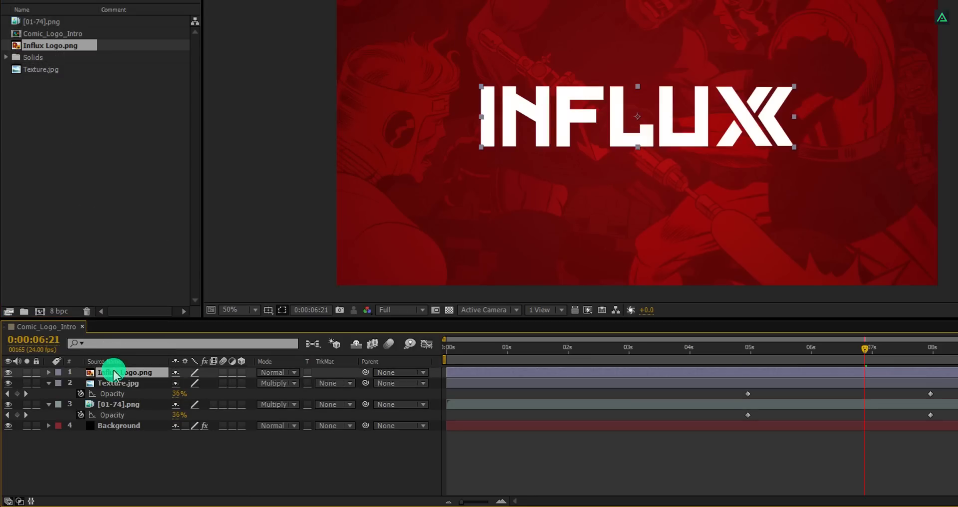
right_click(117, 373)
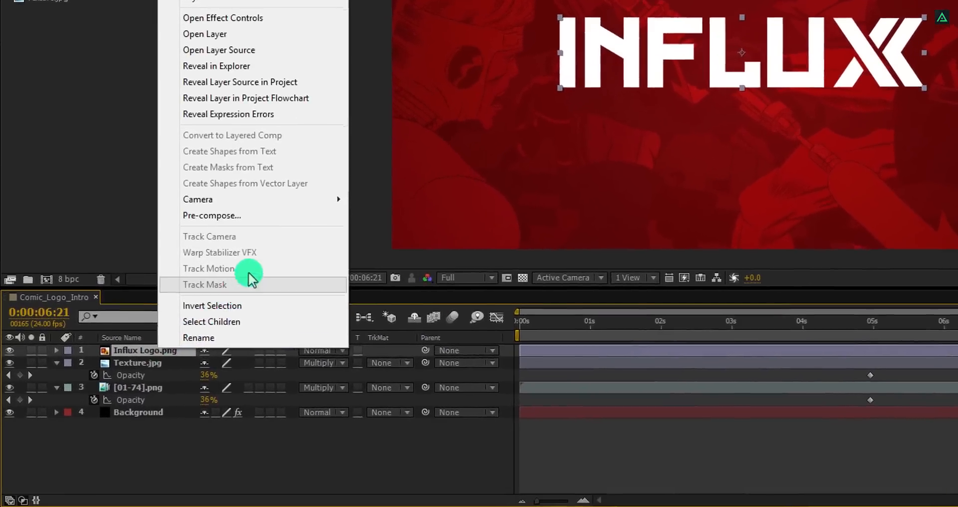
Pre-compose the Influx Logo layer into a composition named Logo_Comp
click(212, 215)
text(Logo_Co)
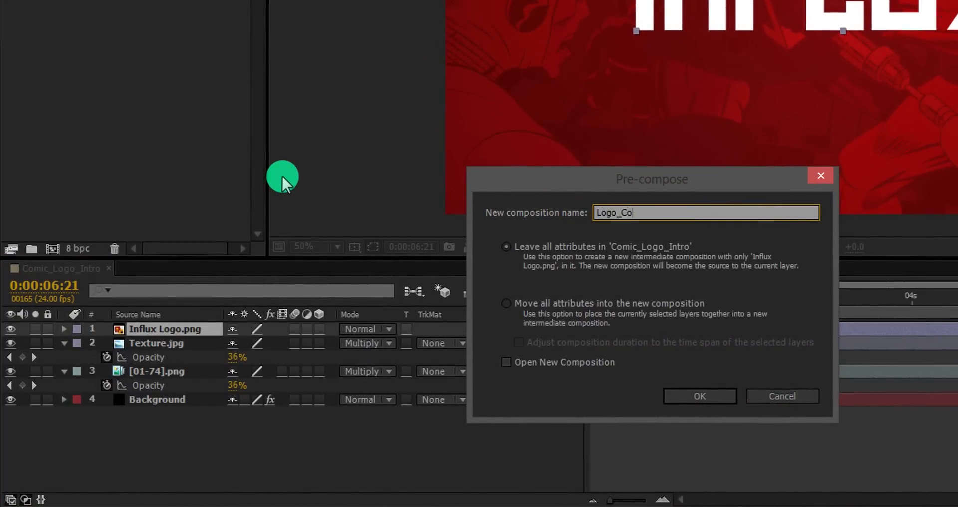
text(mp)
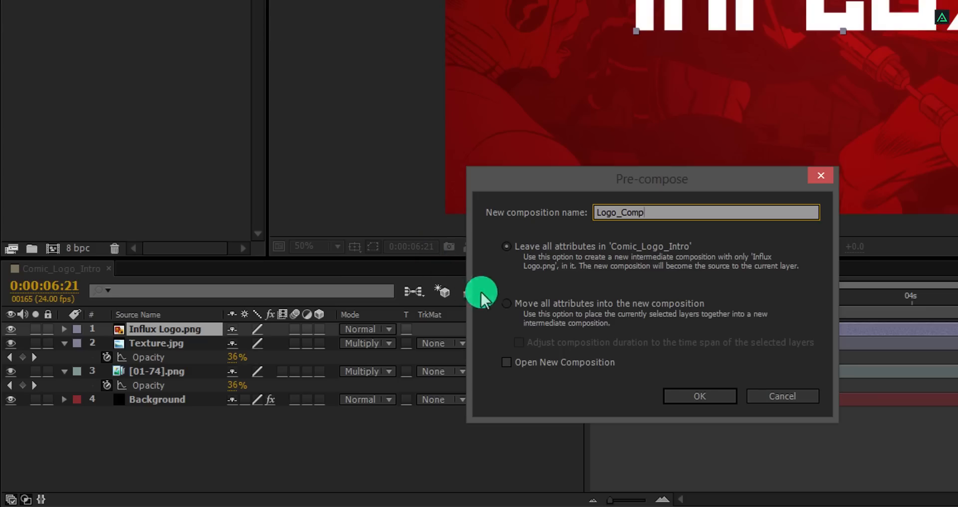
click(699, 396)
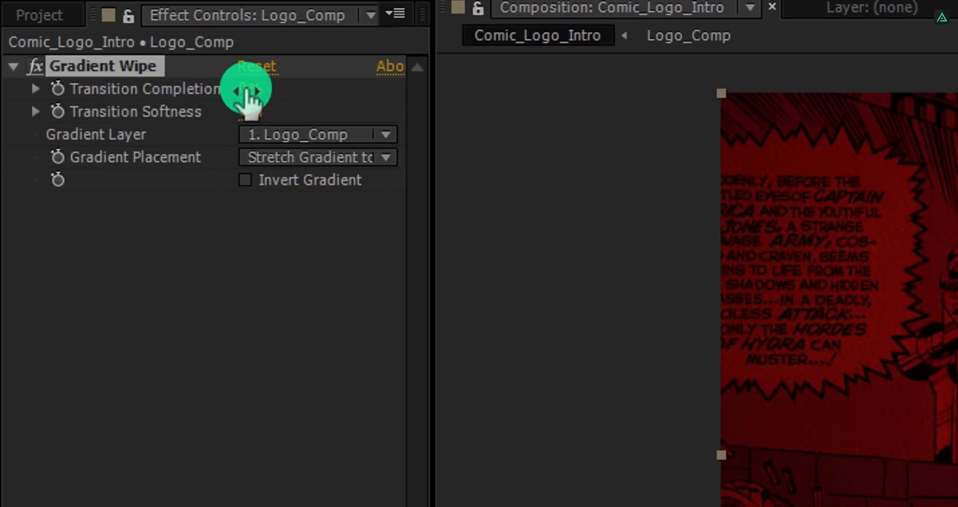
Set Gradient Wipe softness 20%, gradient layer [01-74].png, and completion 0%
click(260, 90)
text(100)
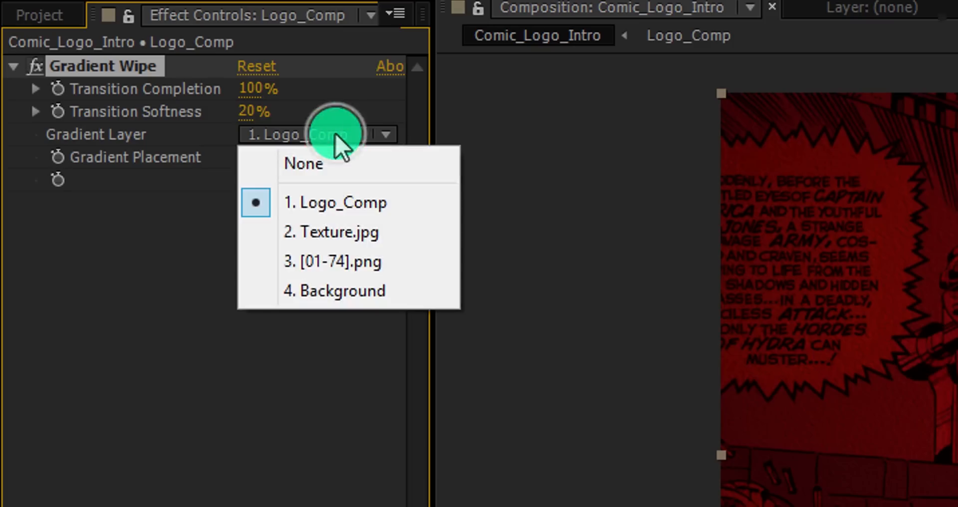
click(334, 261)
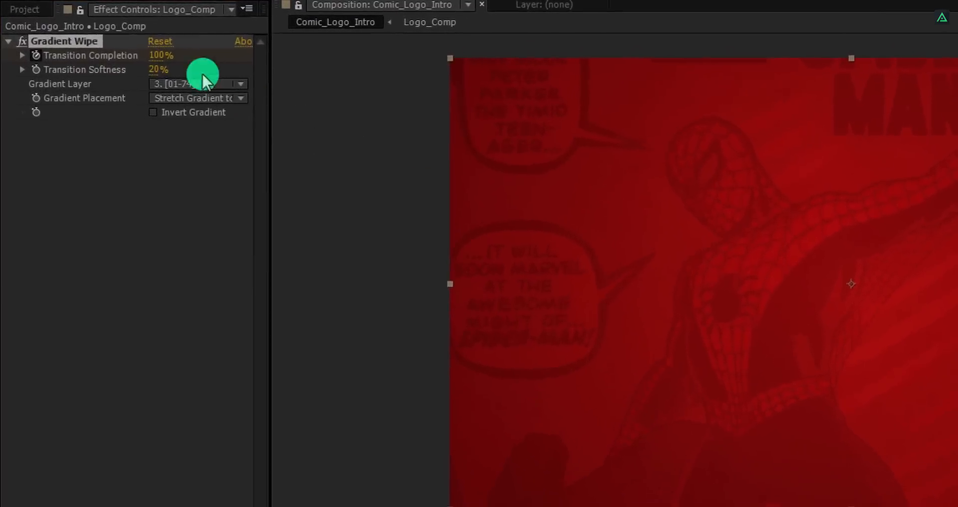
click(161, 54)
text(0)
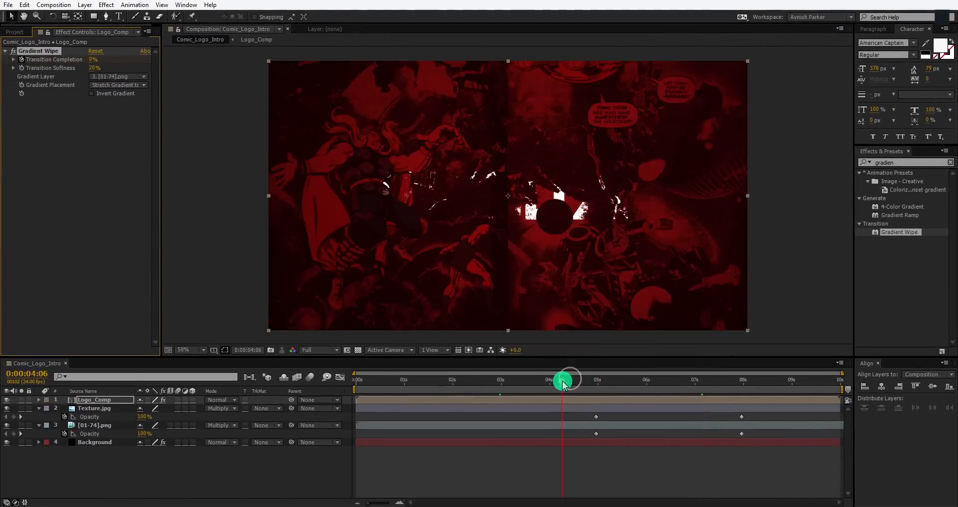
drag(563, 382, 634, 391)
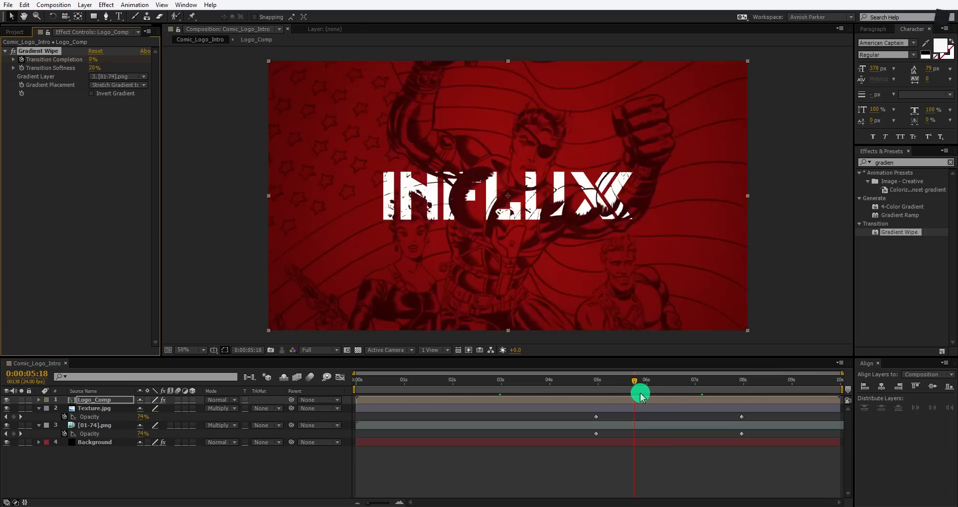
drag(640, 393, 717, 393)
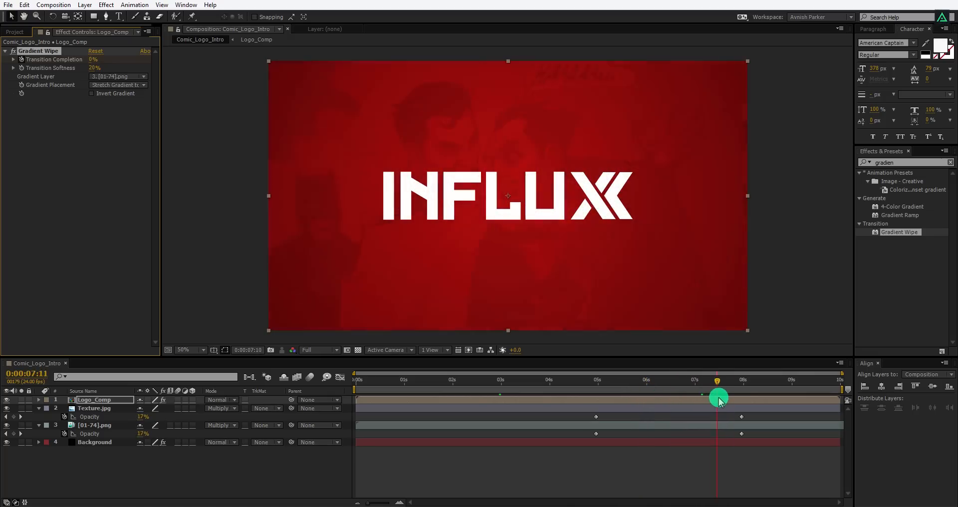
drag(718, 398, 623, 397)
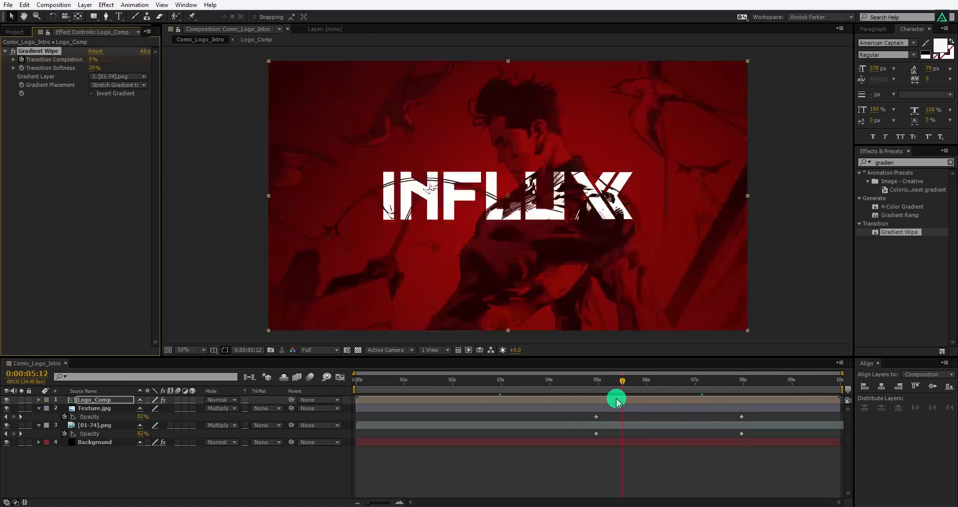
drag(623, 392, 539, 393)
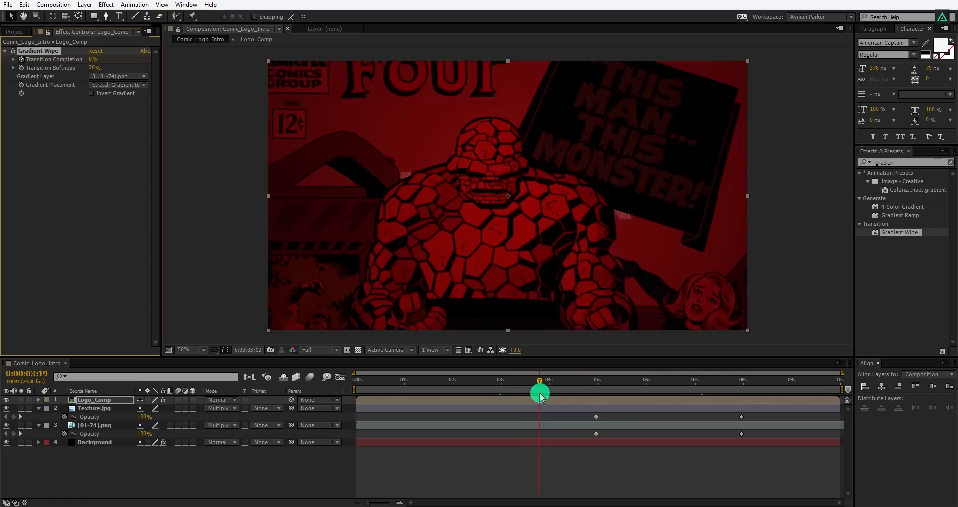
drag(539, 392, 620, 393)
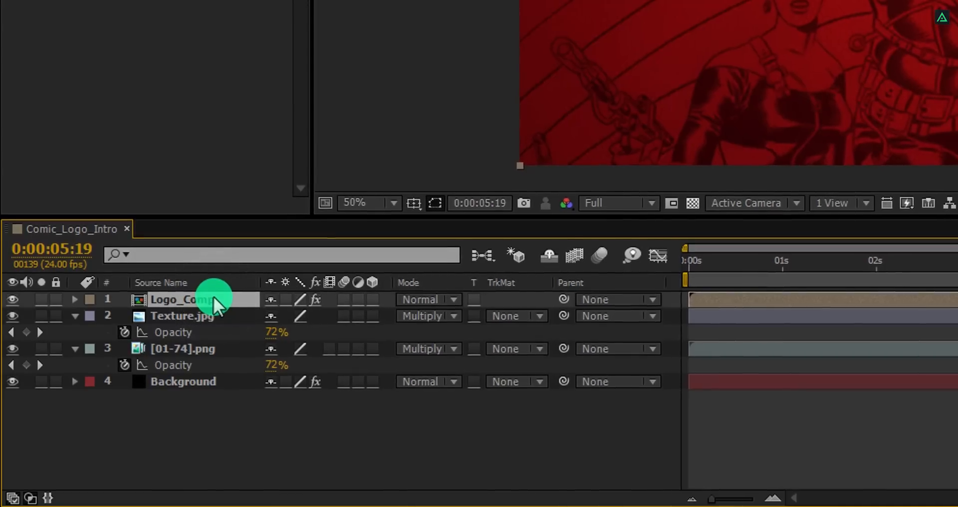
mouse_move(202, 354)
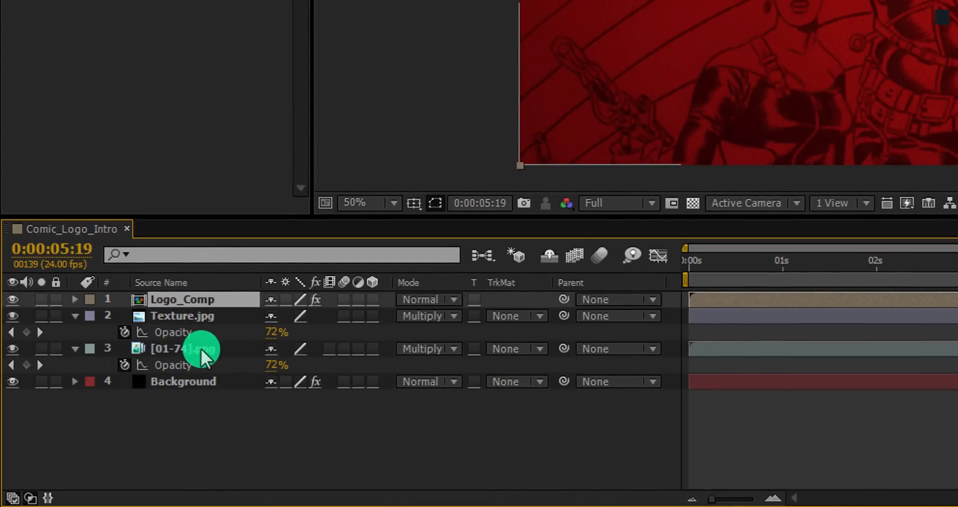
Duplicate Logo_Comp and [01-74].png, alpha-matting the sequence copy to Logo_Comp
key(ctrl+d)
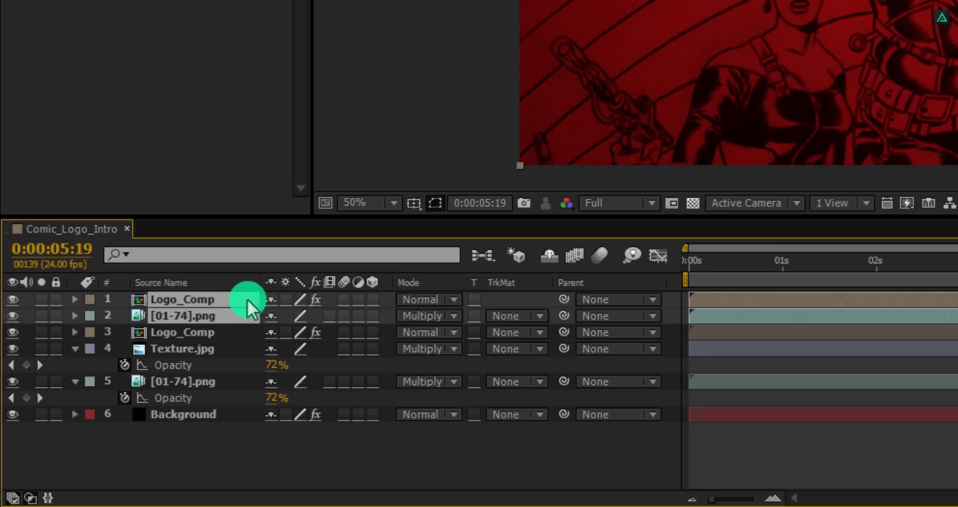
click(428, 300)
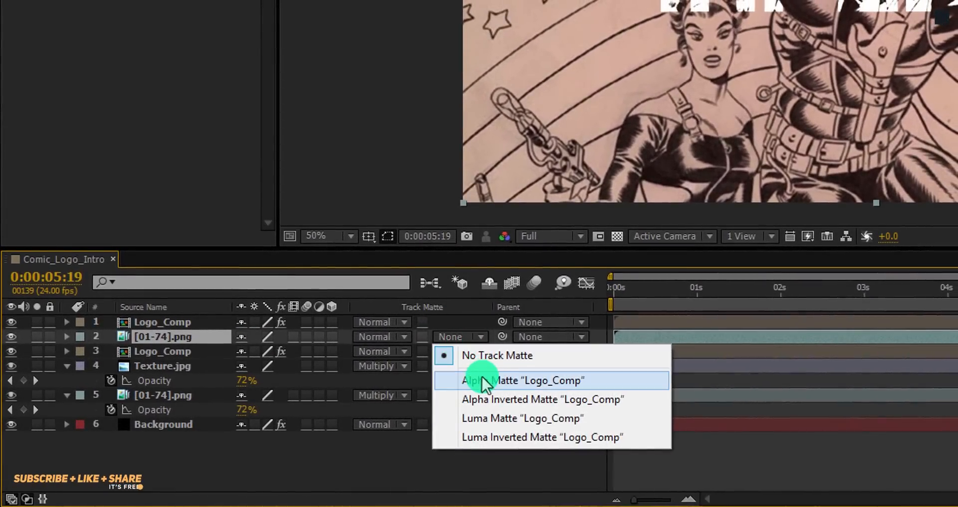
click(525, 380)
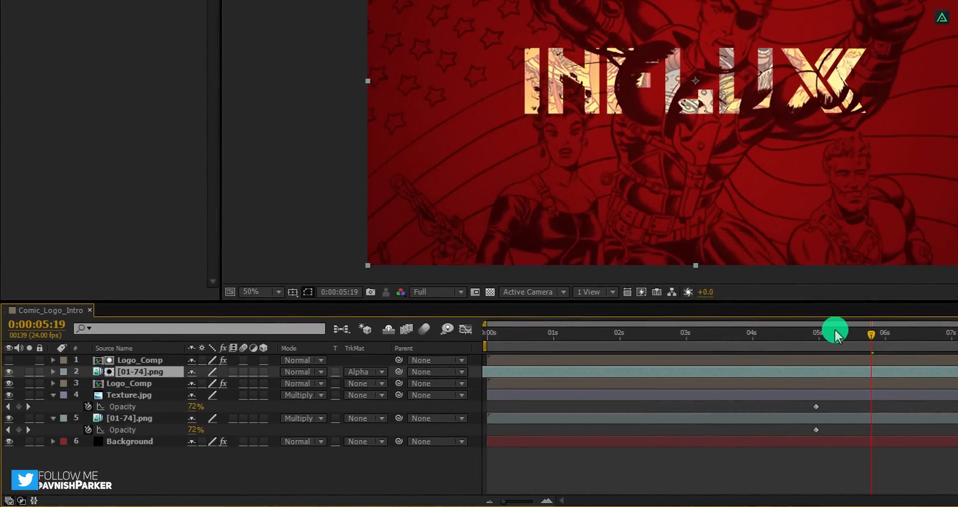
mouse_move(810, 318)
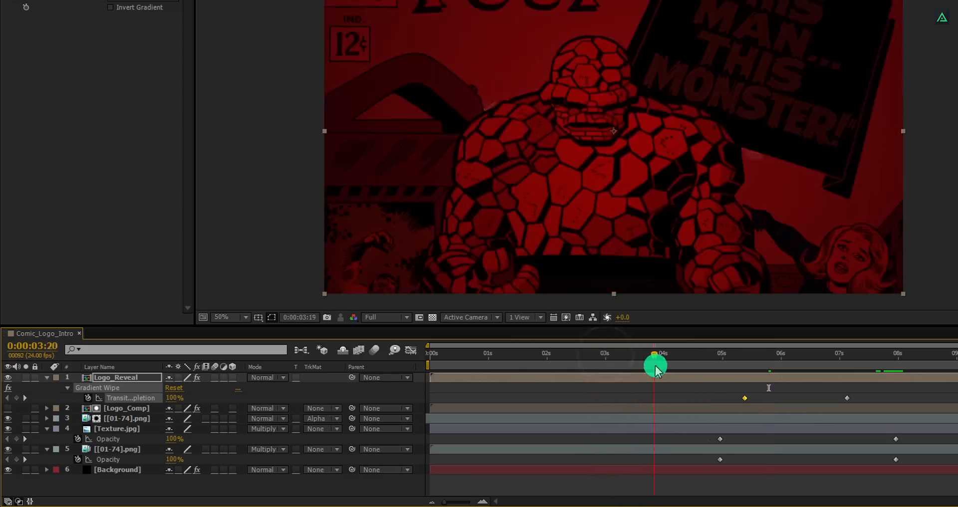
Shift Logo_Reveal's first Transition Completion keyframe later and scrub to preview
drag(655, 365, 778, 368)
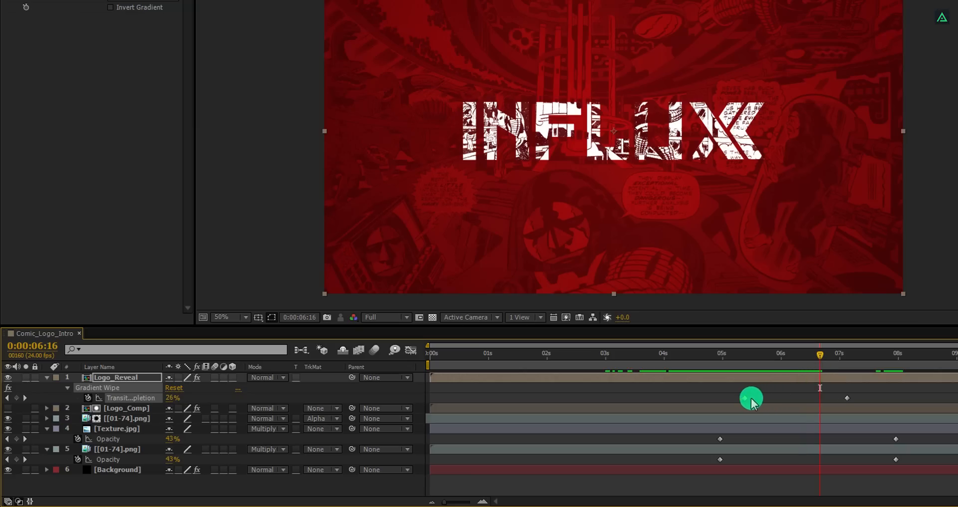
drag(751, 398, 762, 400)
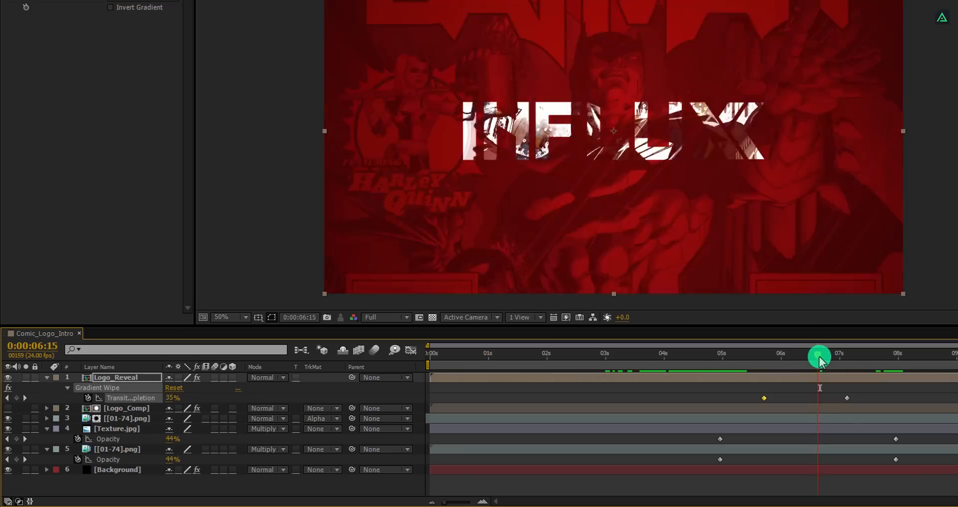
drag(820, 356, 825, 356)
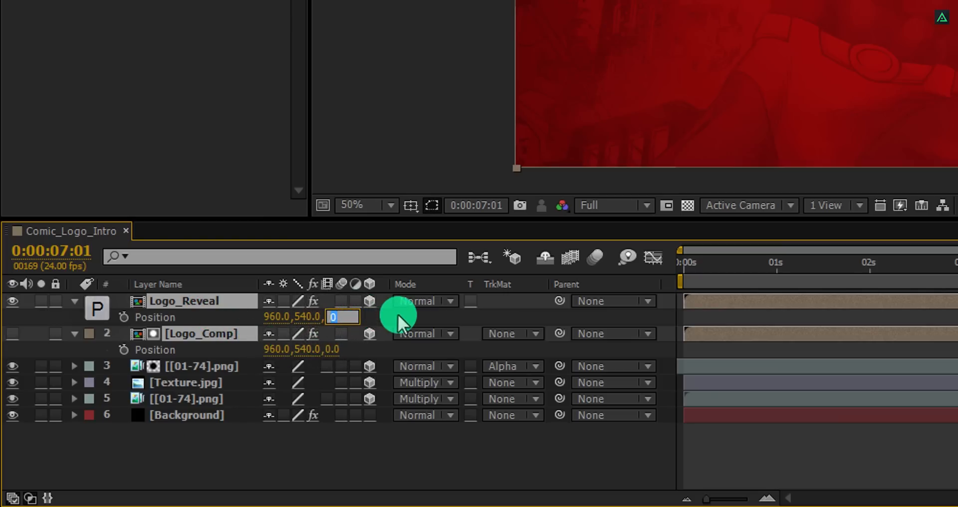
Set Logo_Reveal's Z Position to -500
text(-500)
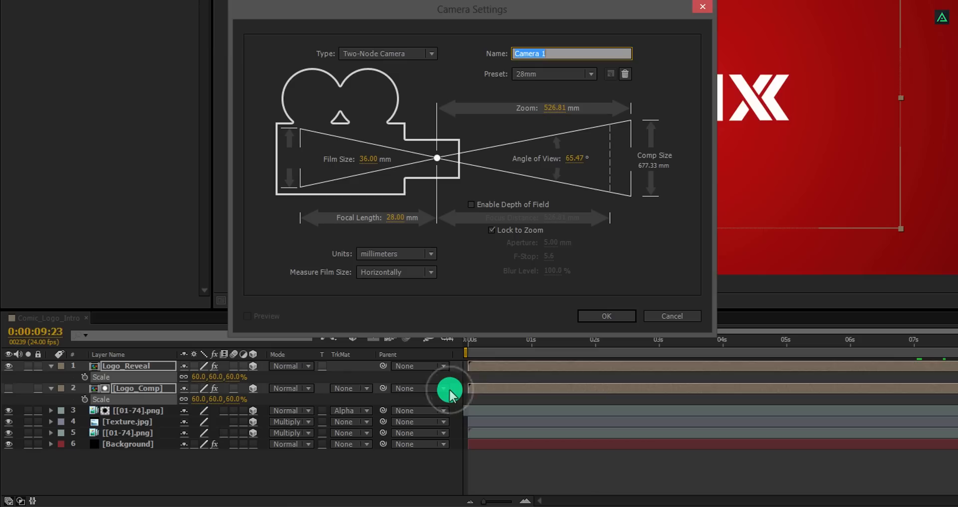
mouse_move(457, 388)
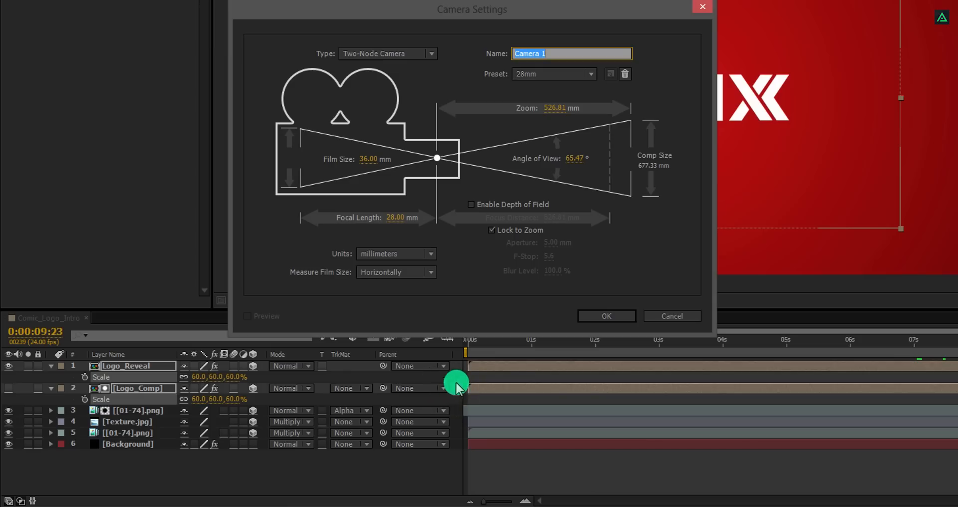
Create a 28mm Camera 1 and set a Z Rotation keyframe at 0:00
click(605, 316)
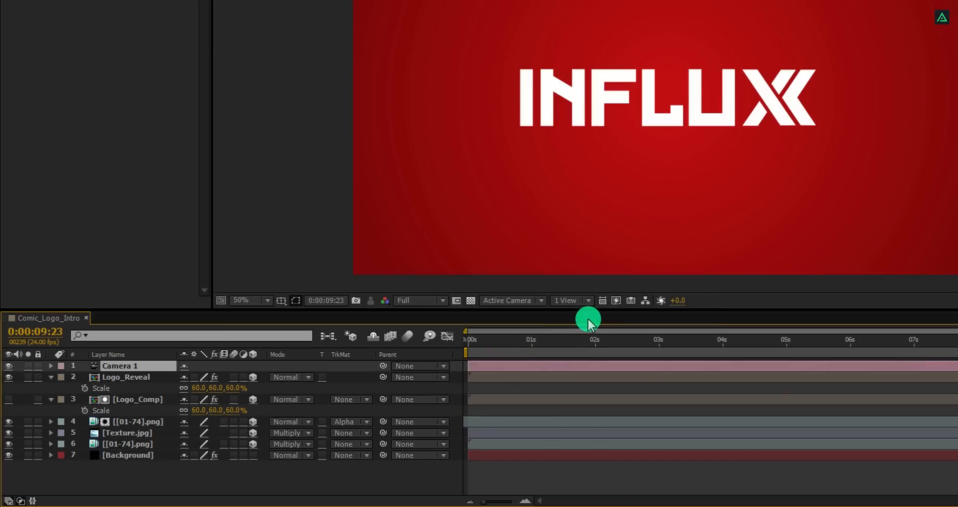
click(51, 365)
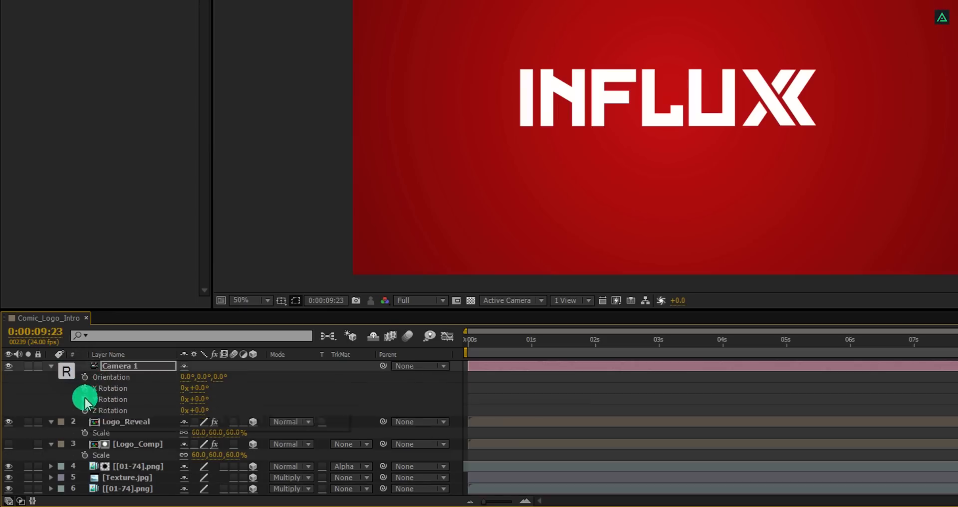
click(123, 410)
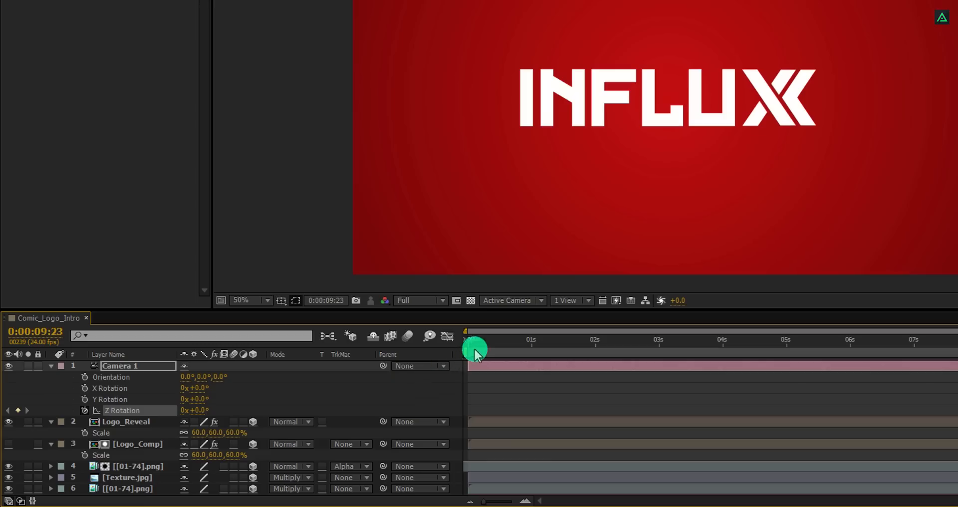
drag(476, 348, 469, 348)
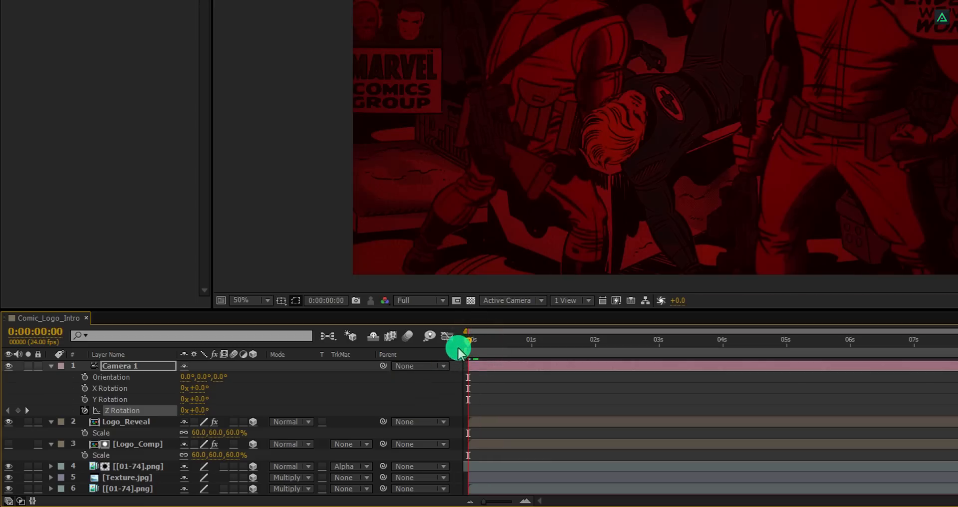
double_click(195, 410)
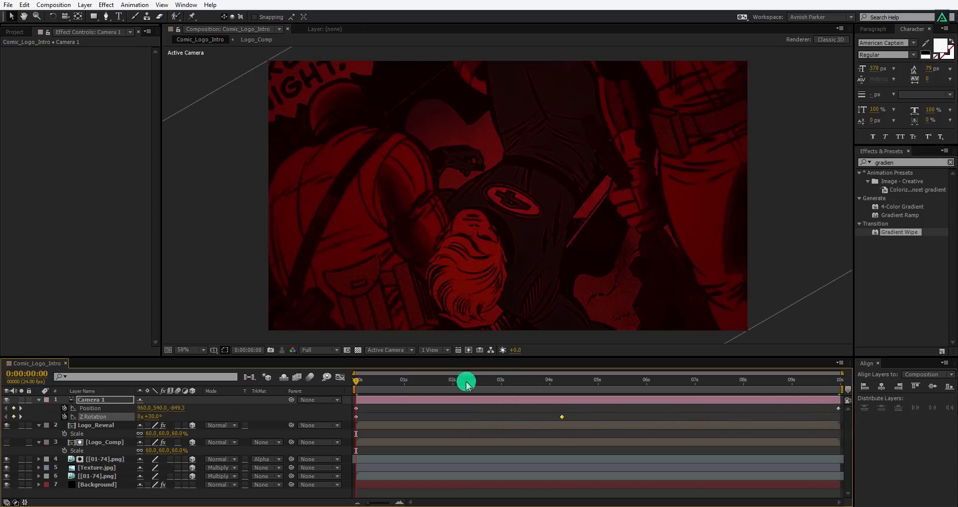
Scrub through the camera roll and push-in, then reveal all keyframes
drag(466, 381, 538, 390)
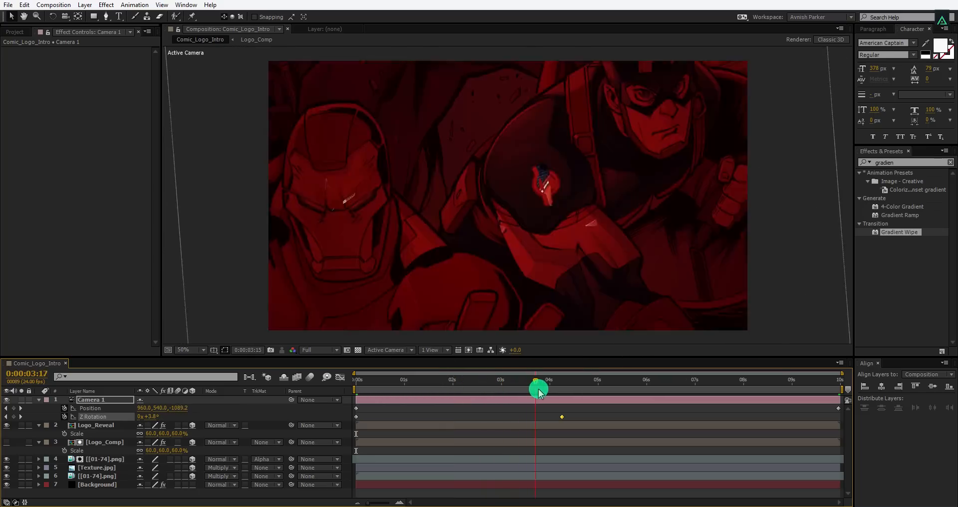
drag(538, 390, 604, 390)
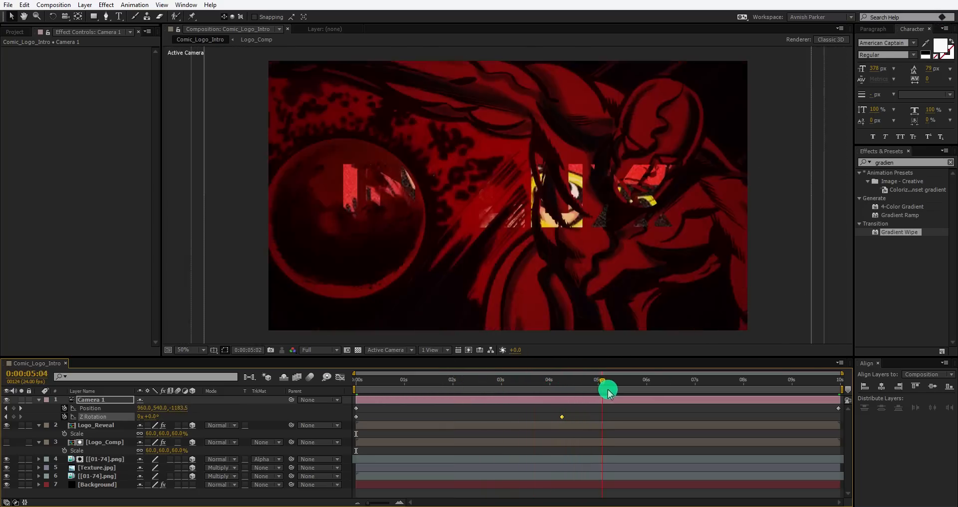
drag(602, 391, 635, 390)
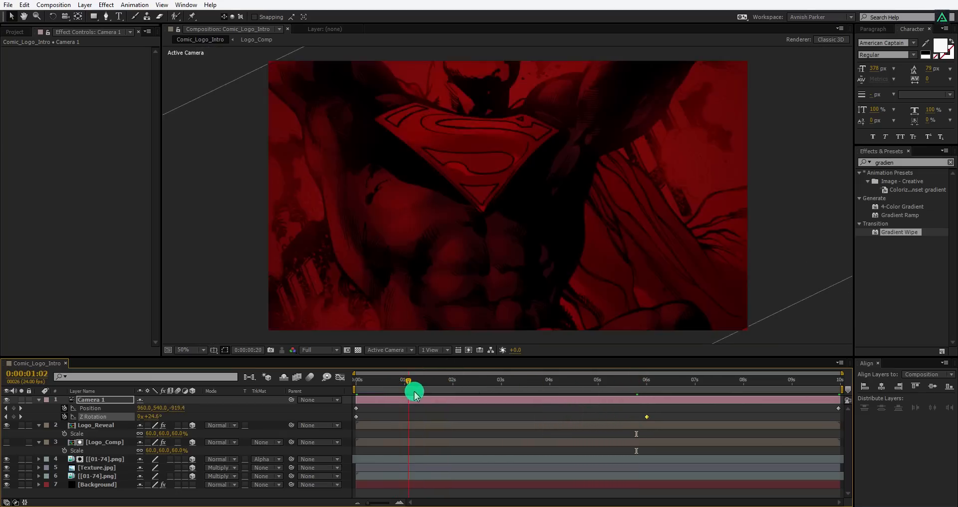
drag(407, 390, 583, 390)
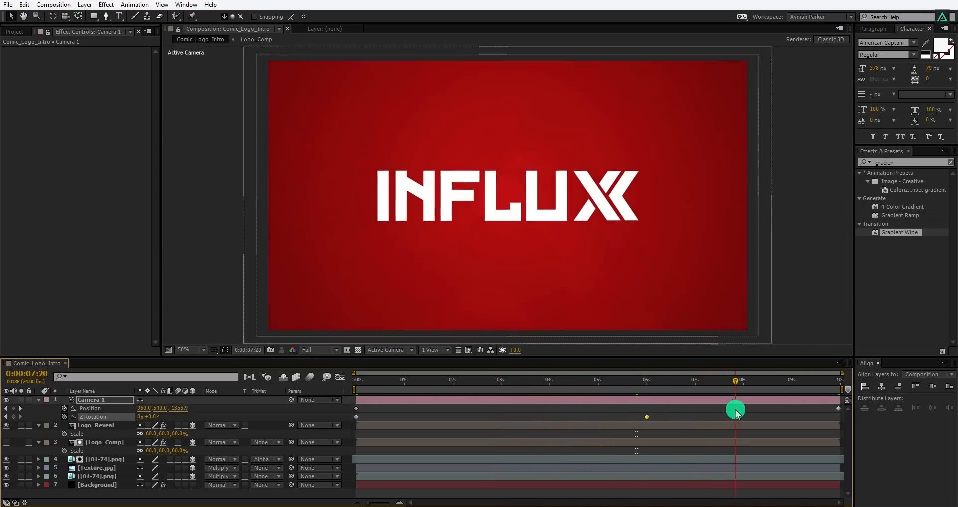
key(ctrl+a)
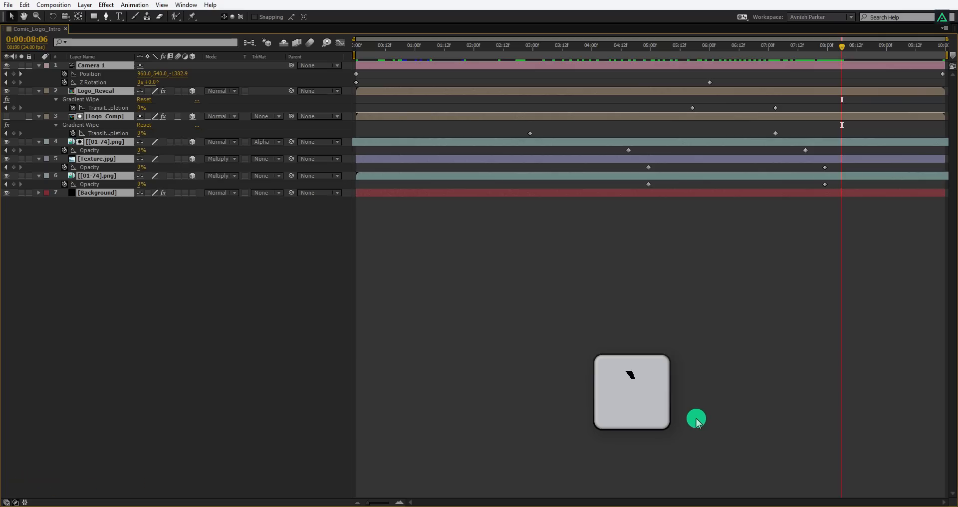
mouse_move(359, 221)
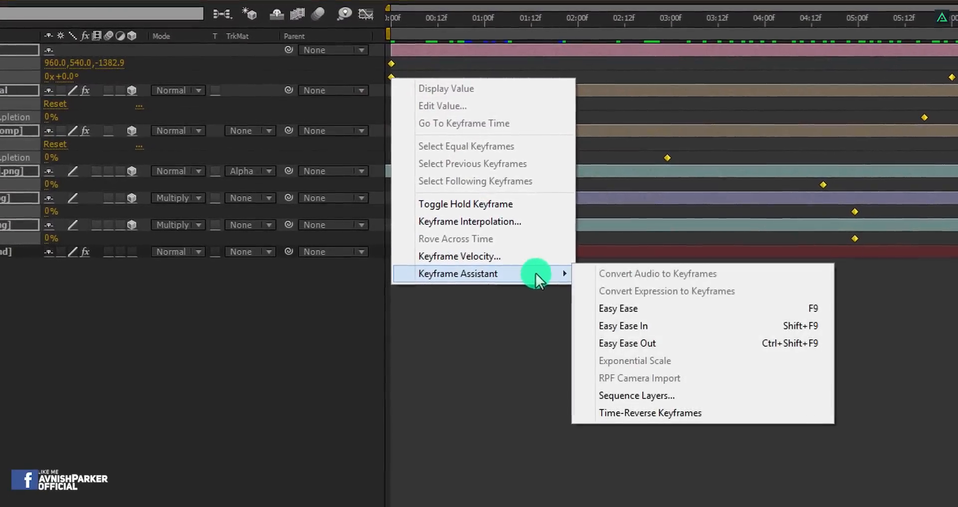
Apply Easy Ease to all selected keyframes across the Comic_Logo_Intro layers and camera
click(618, 308)
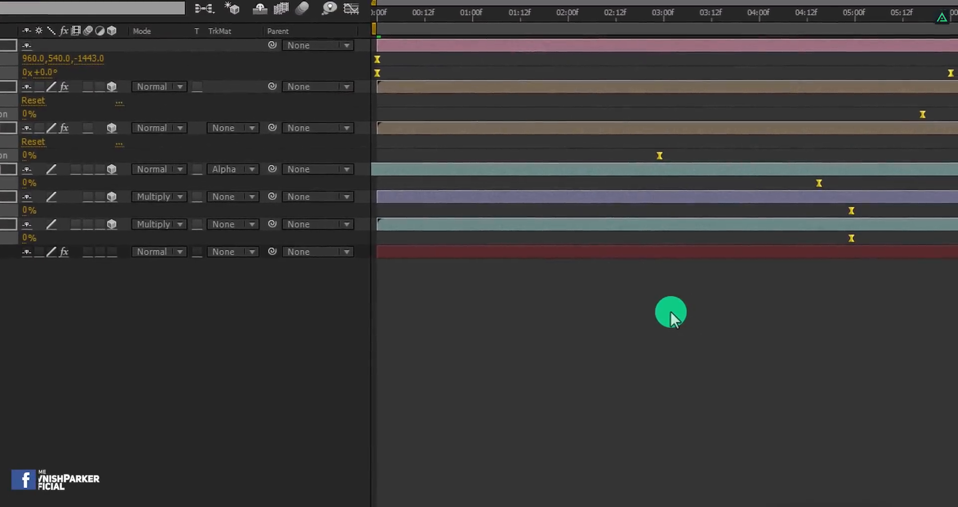